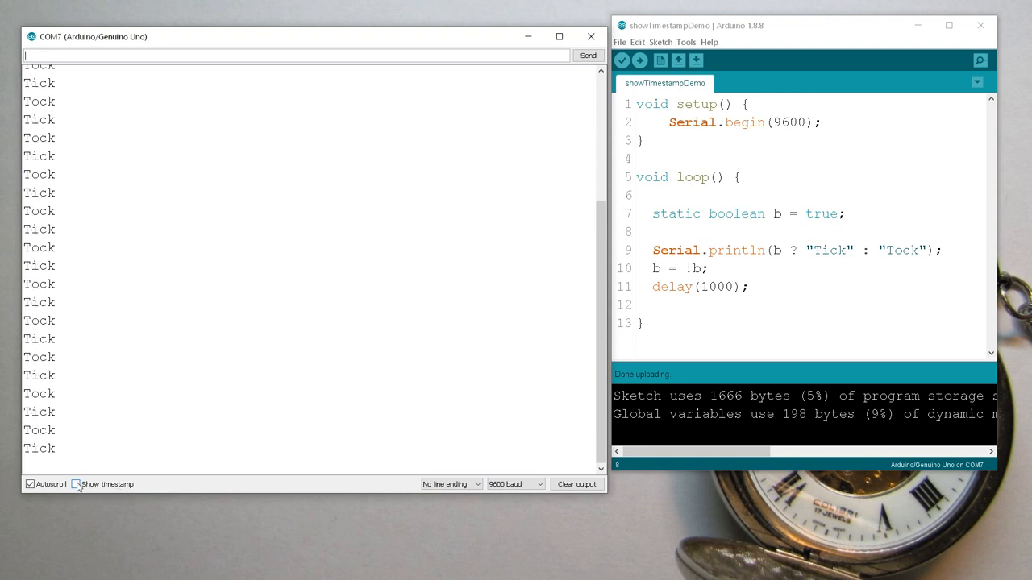
Step: Enable 'Show timestamp' so each Tick/Tock line carries its arrival time
{"action": "left_click", "coordinate": [76, 484]}
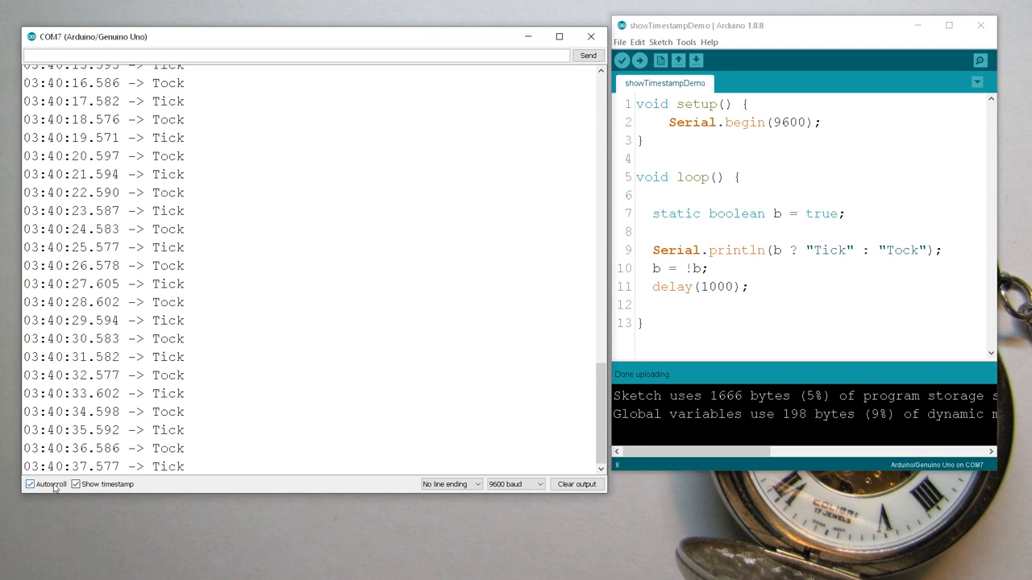
Step: Turn off Autoscroll and highlight the 1000 in delay(1000) for comparison with the frozen output
{"action": "left_click", "coordinate": [29, 484]}
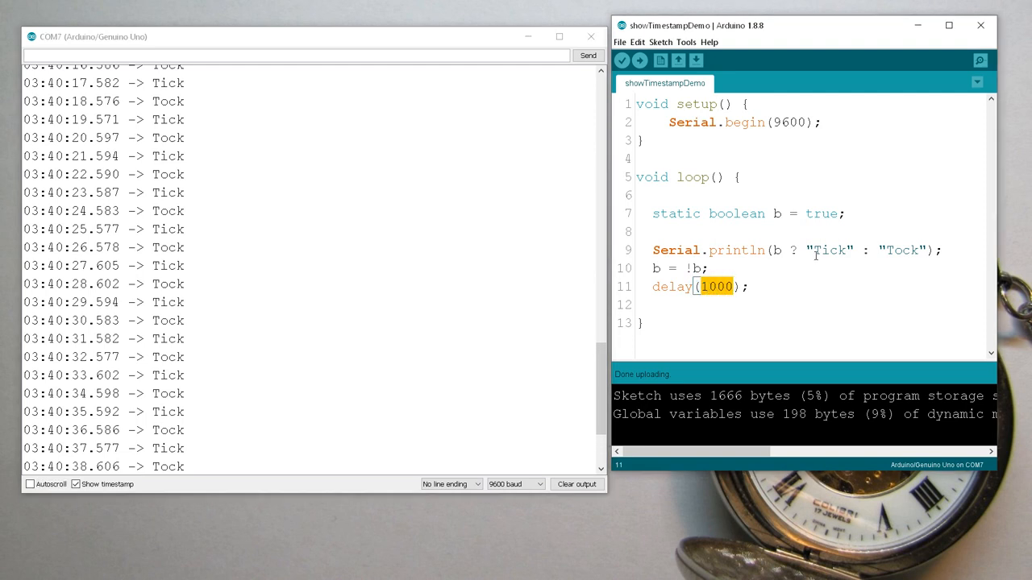
{"action": "double_click", "coordinate": [832, 250]}
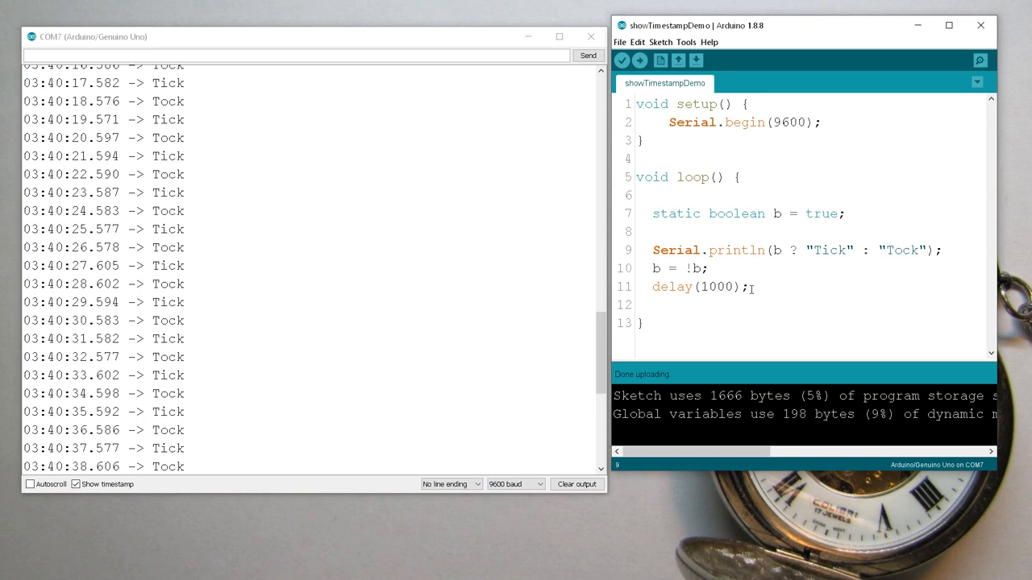
{"action": "mouse_move", "coordinate": [731, 249]}
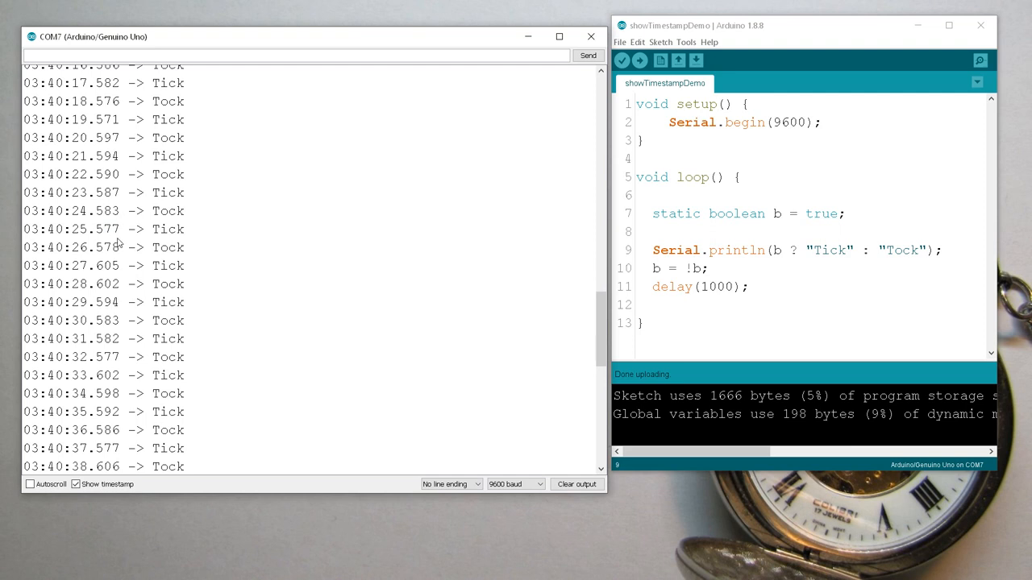
{"action": "mouse_move", "coordinate": [97, 252]}
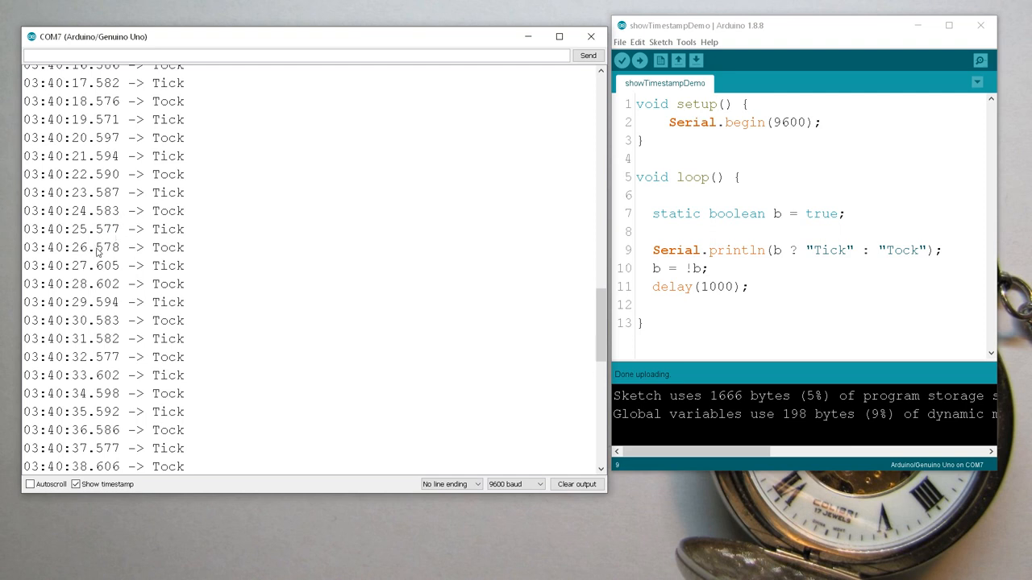
{"action": "mouse_move", "coordinate": [117, 264]}
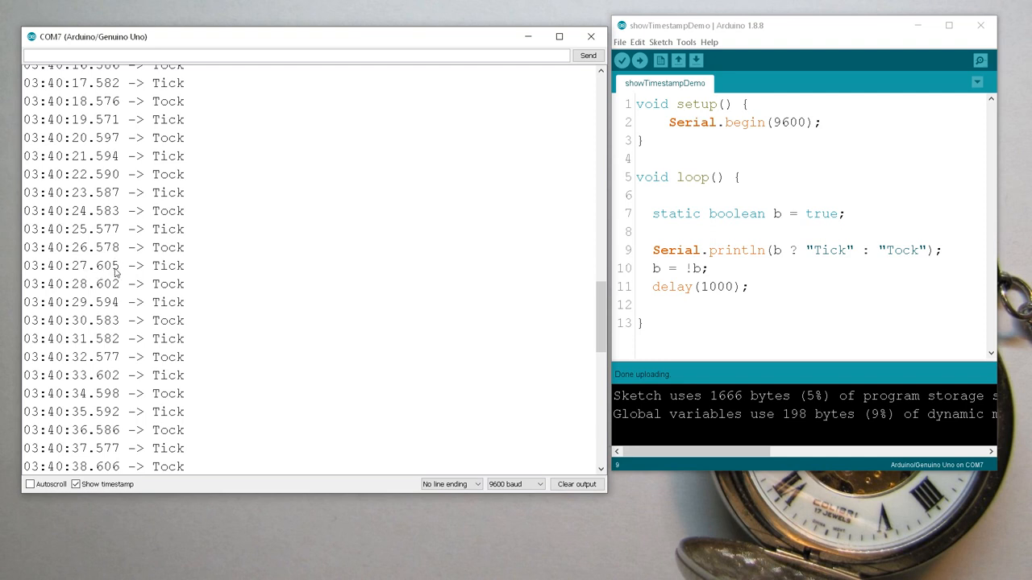
{"action": "mouse_move", "coordinate": [90, 273]}
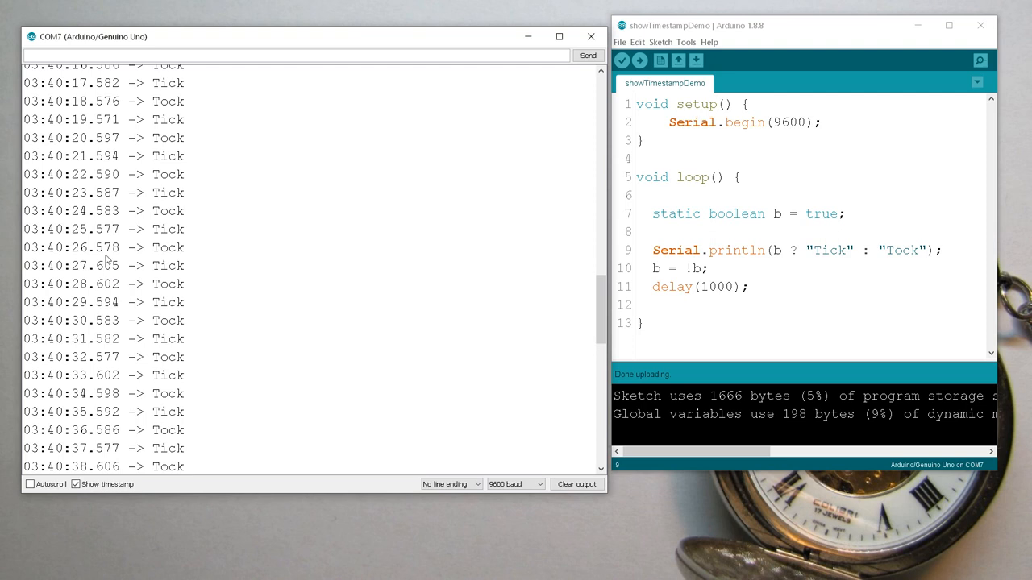
{"action": "mouse_move", "coordinate": [103, 242]}
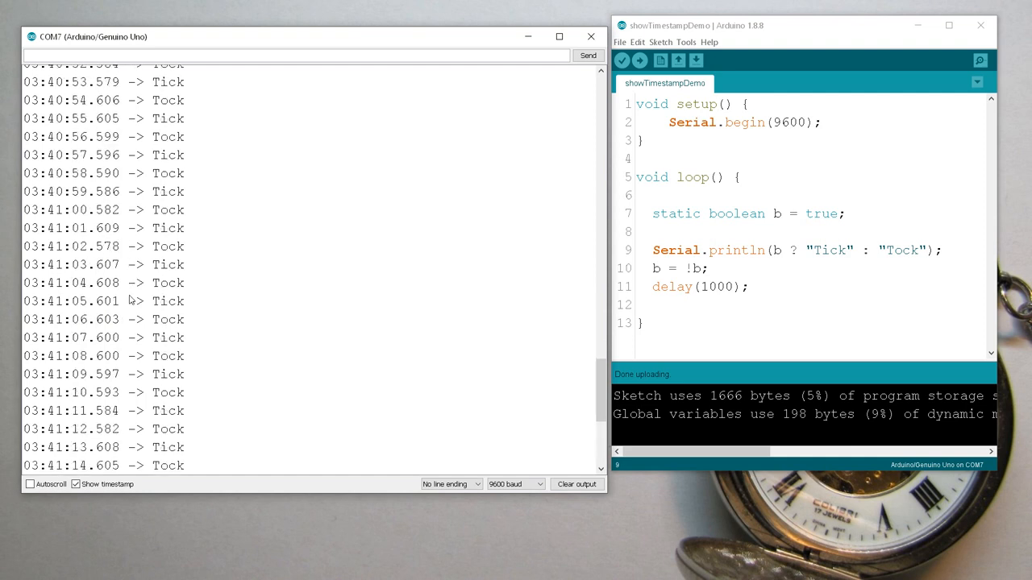
Step: Comment out delay(1000) with // and upload the sketch without the delay
{"action": "left_click", "coordinate": [653, 287]}
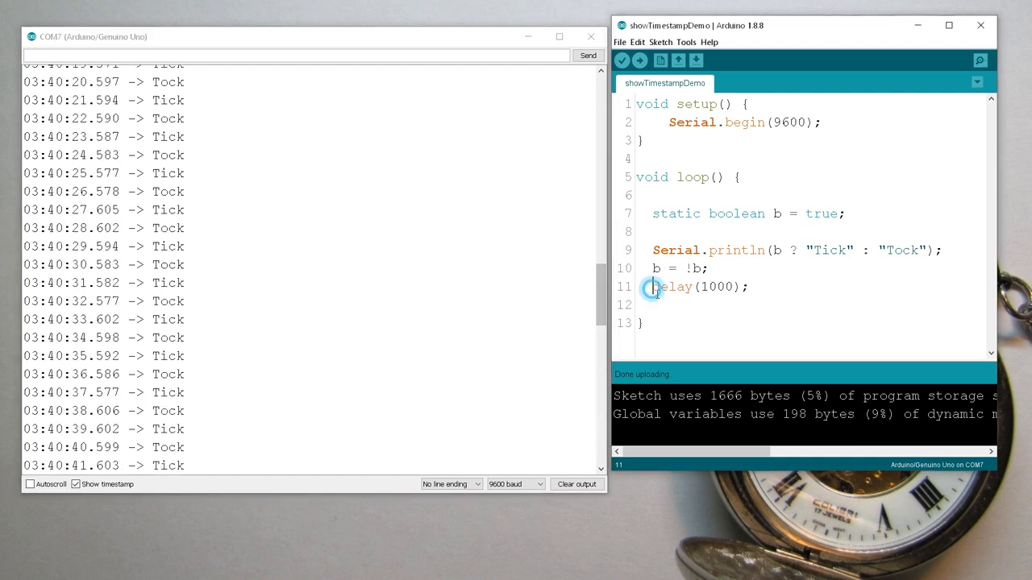
{"action": "type", "text": "//"}
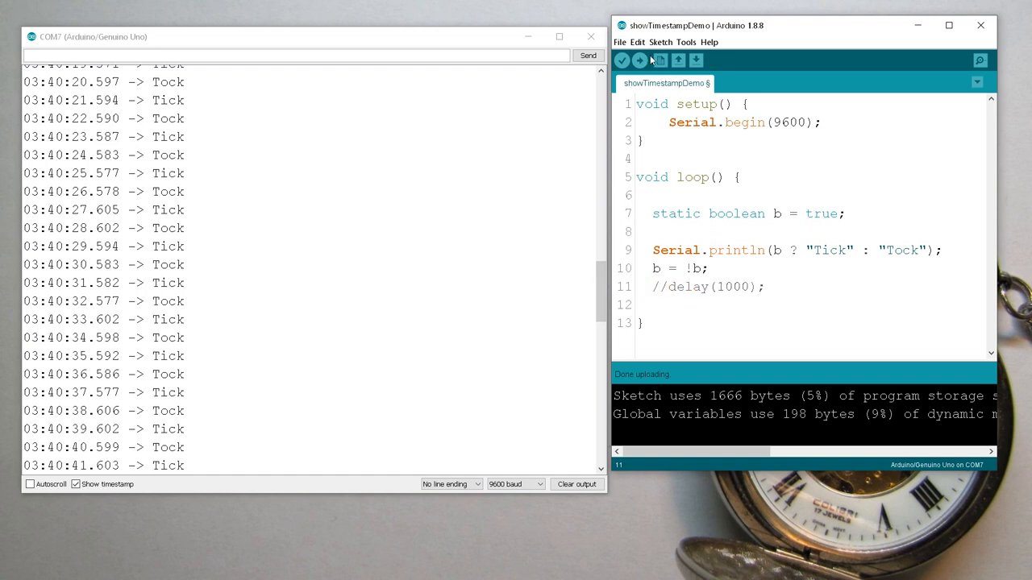
{"action": "left_click", "coordinate": [653, 62]}
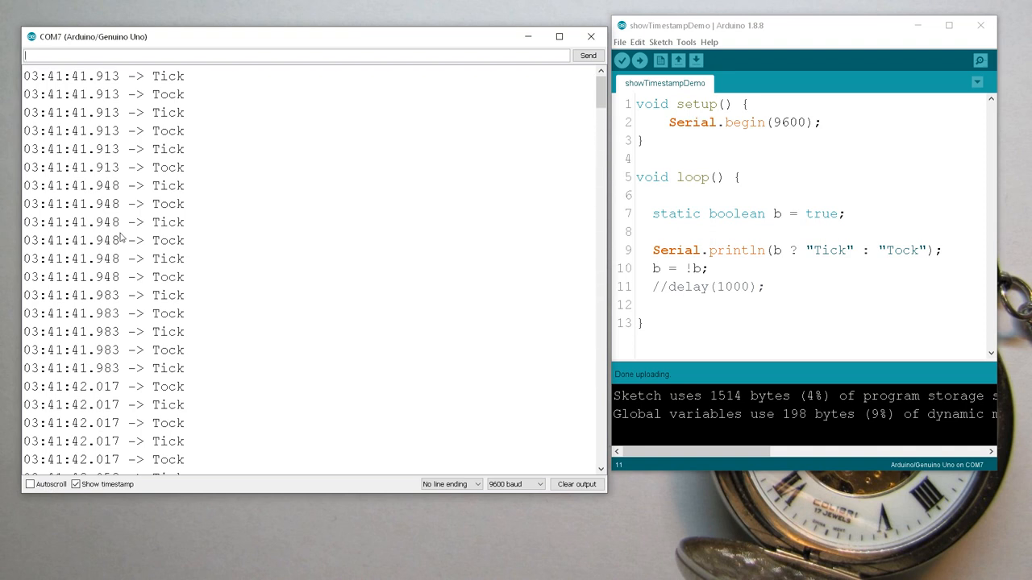
Step: Select the serial lines sharing timestamp 03:41:41.983, then clear the selection
{"action": "left_click_drag", "start_coordinate": [116, 185], "coordinate": [116, 258]}
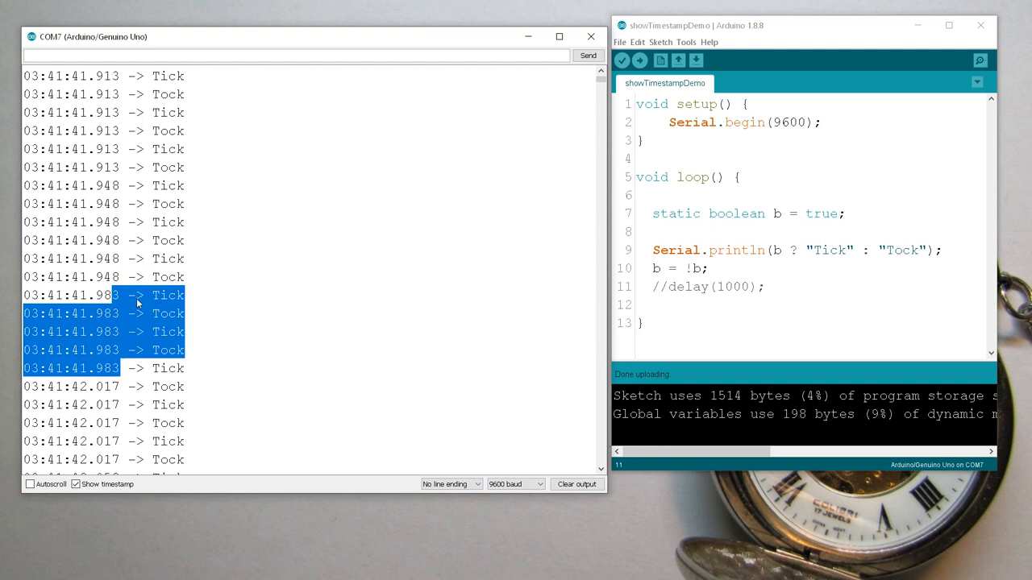
{"action": "mouse_move", "coordinate": [120, 278]}
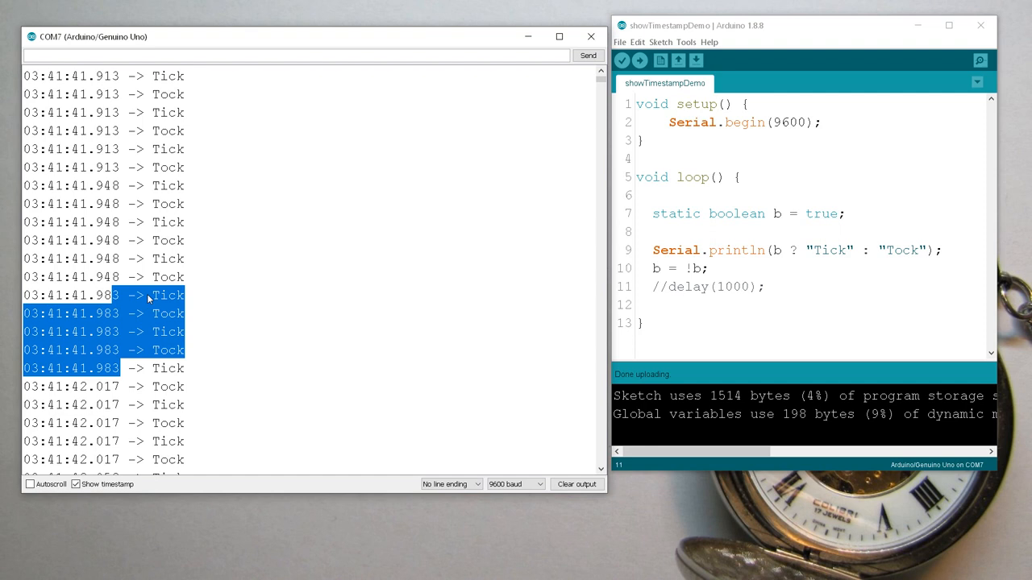
{"action": "left_click", "coordinate": [112, 337]}
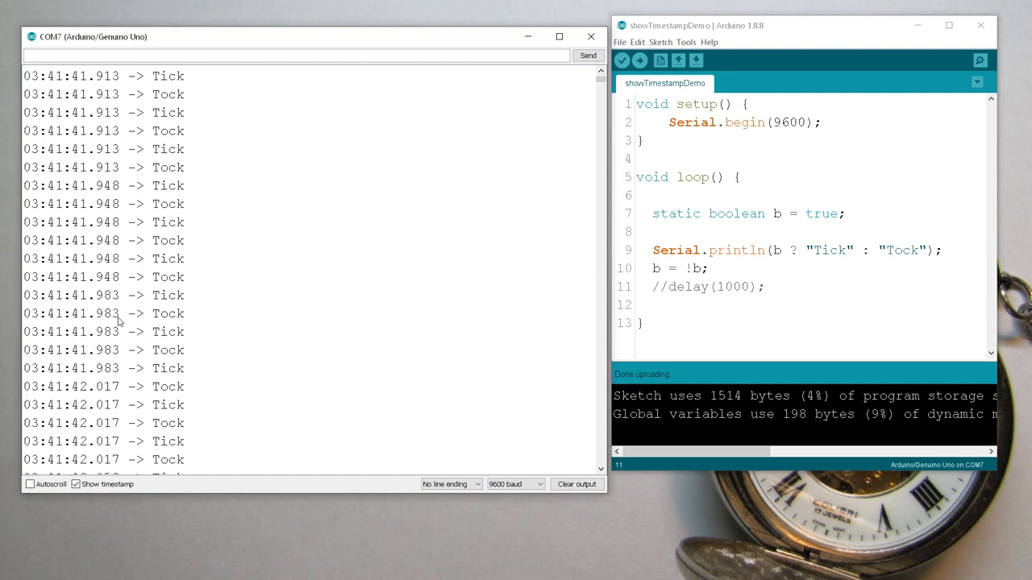
{"action": "mouse_move", "coordinate": [104, 305]}
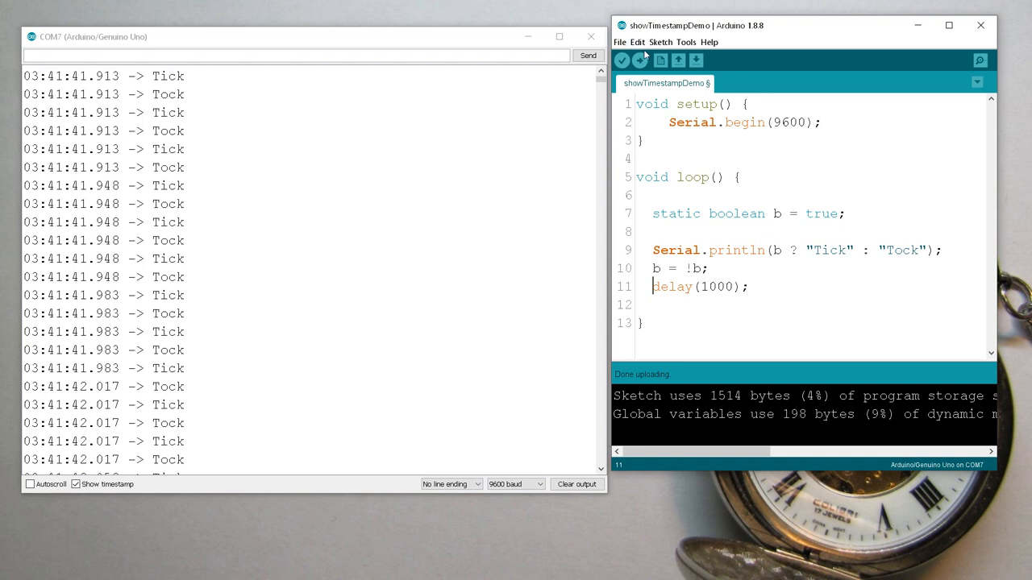
Step: Restore the delay, comment out Serial.println, add Serial.write(10) and upload so only newlines are sent
{"action": "left_click", "coordinate": [658, 61]}
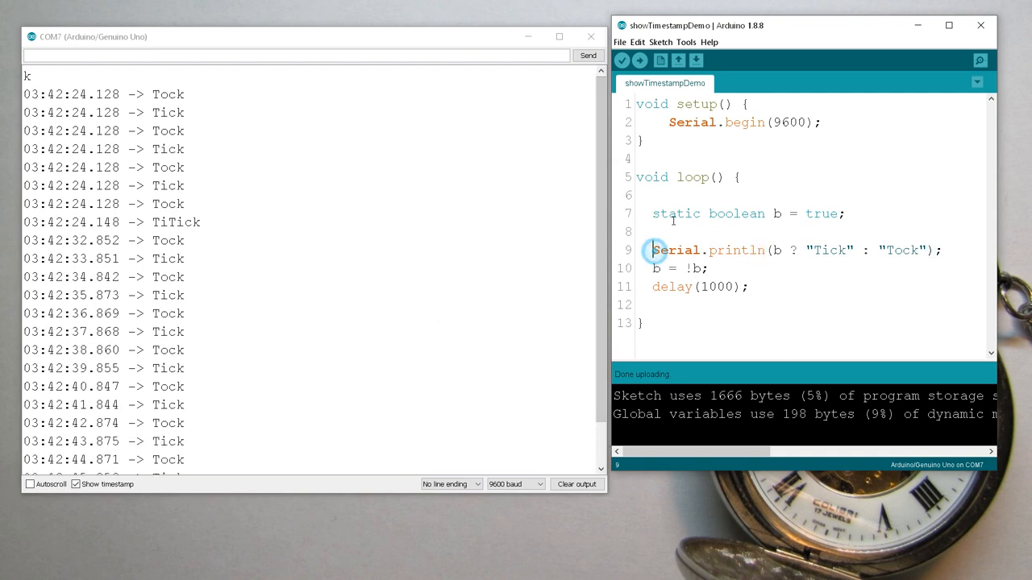
{"action": "type", "text": "//"}
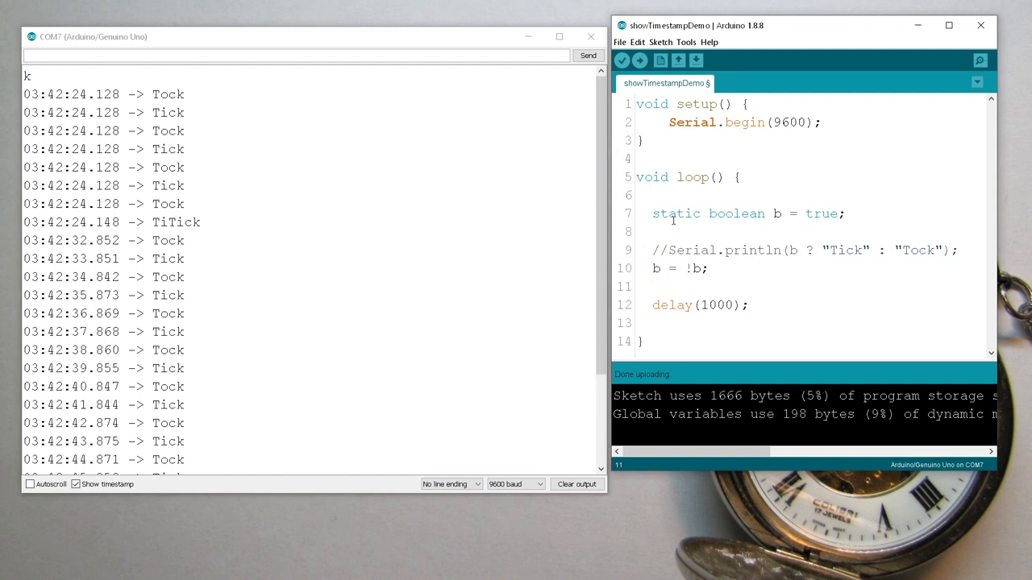
{"action": "type", "text": "Serial.wri"}
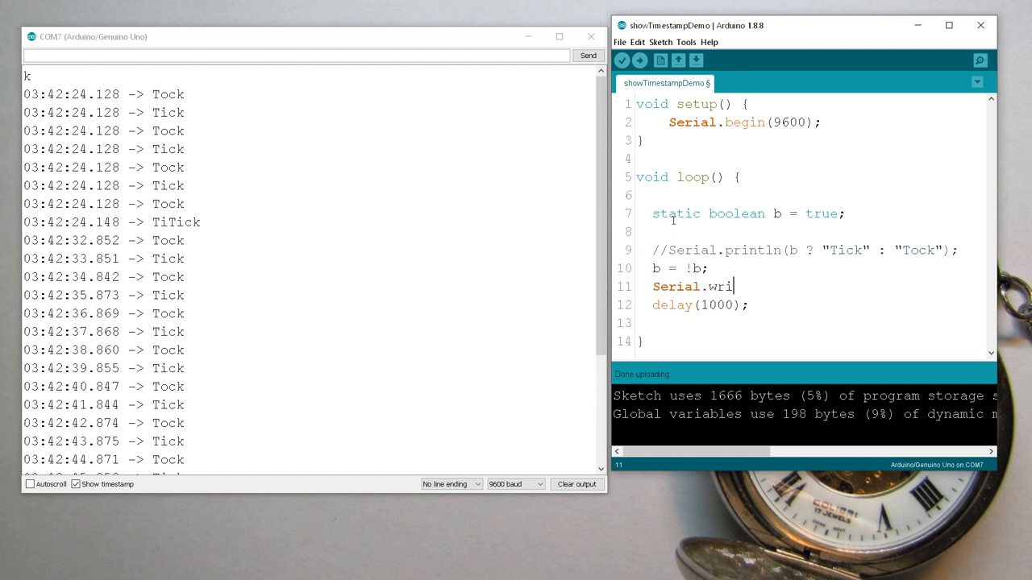
{"action": "type", "text": "te(10);"}
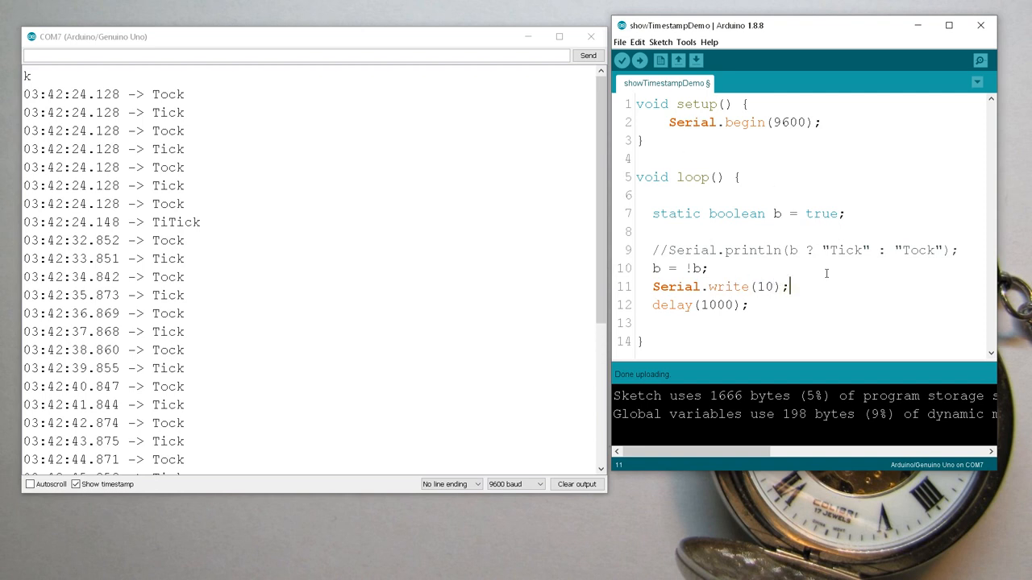
{"action": "double_click", "coordinate": [764, 287]}
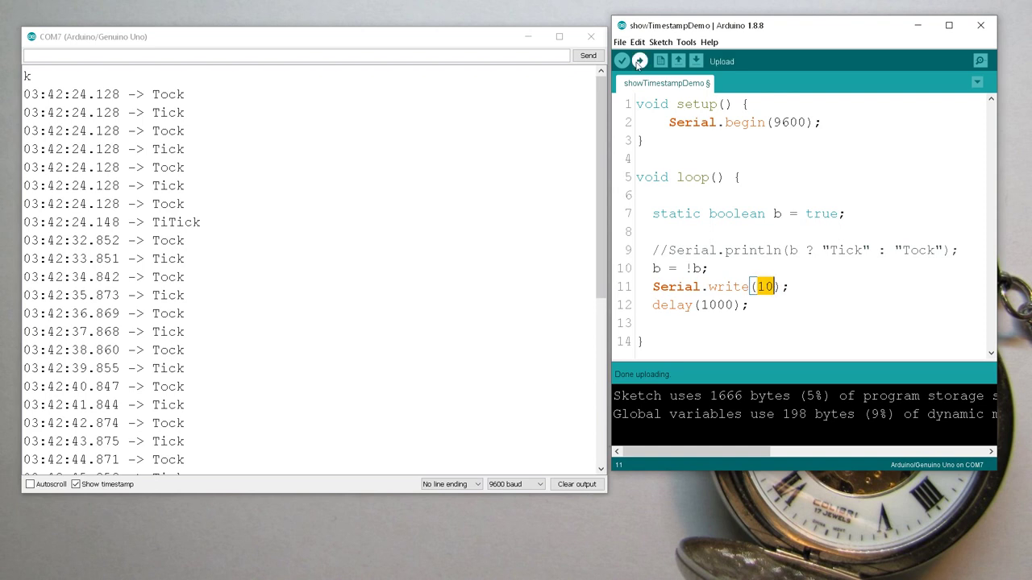
{"action": "left_click", "coordinate": [645, 61]}
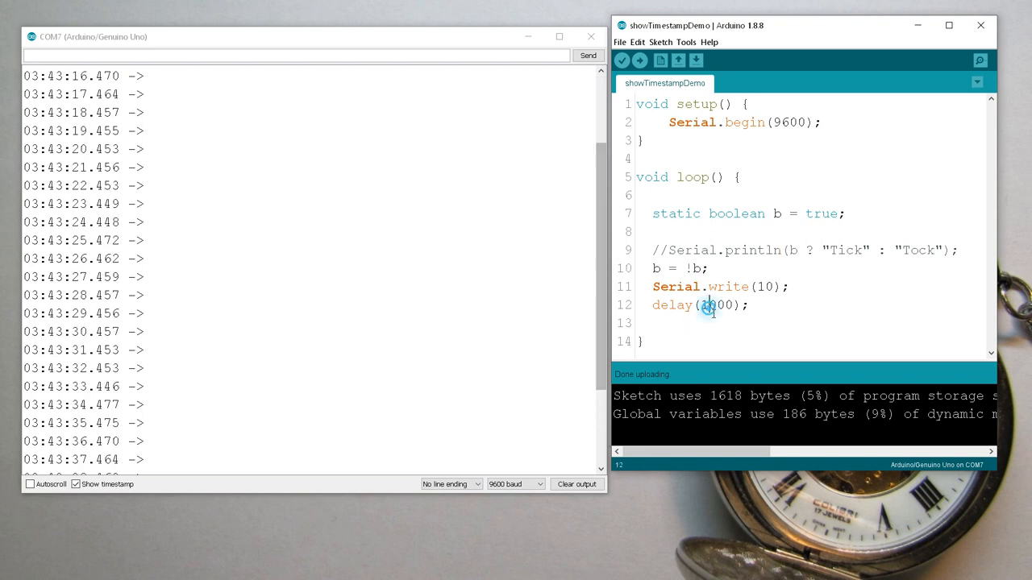
Step: Change the delay to delay(random(10000)), upload, and move the Excel workbook beside the monitor
{"action": "type", "text": "random("}
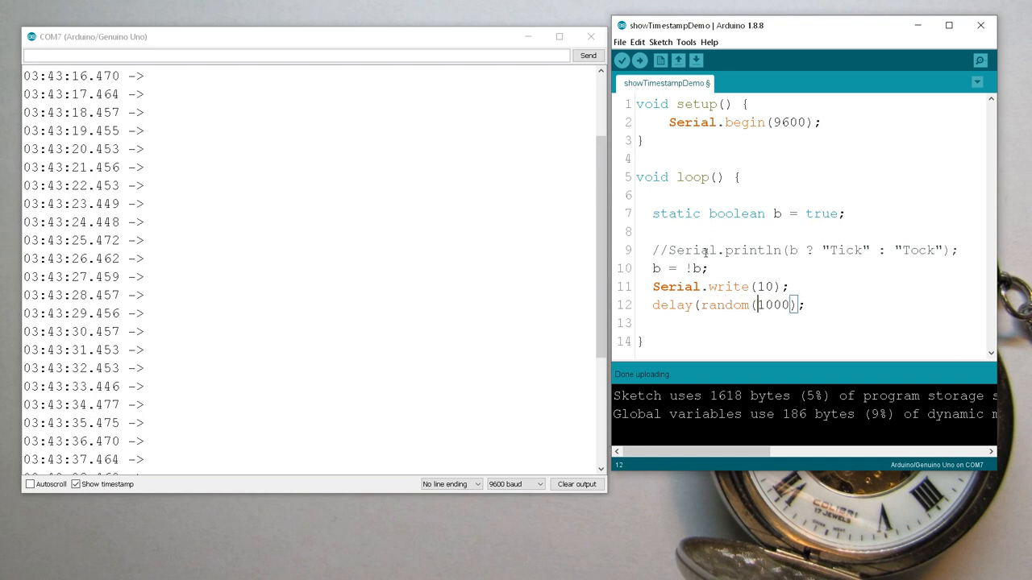
{"action": "type", "text": "0"}
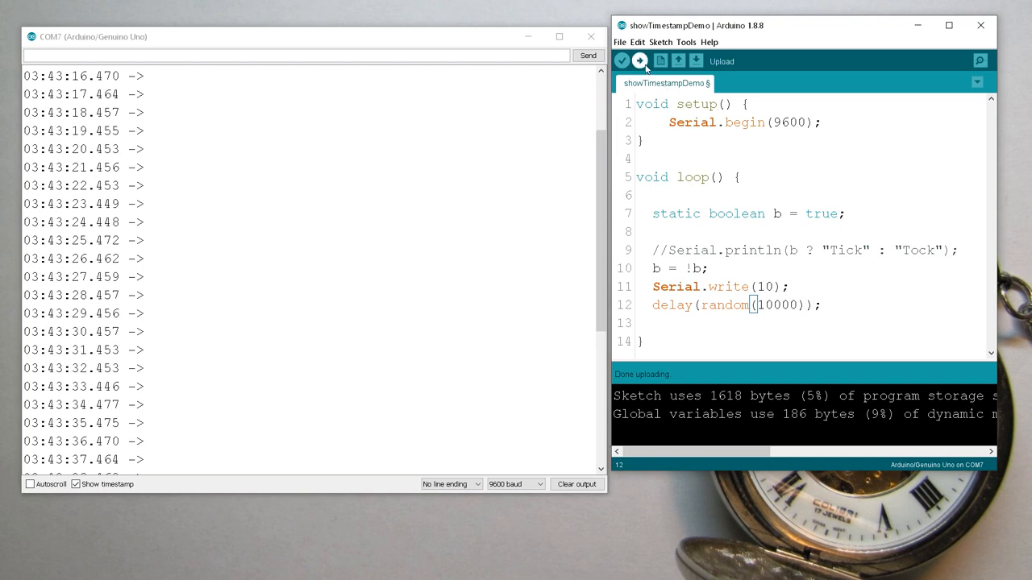
{"action": "left_click", "coordinate": [664, 61]}
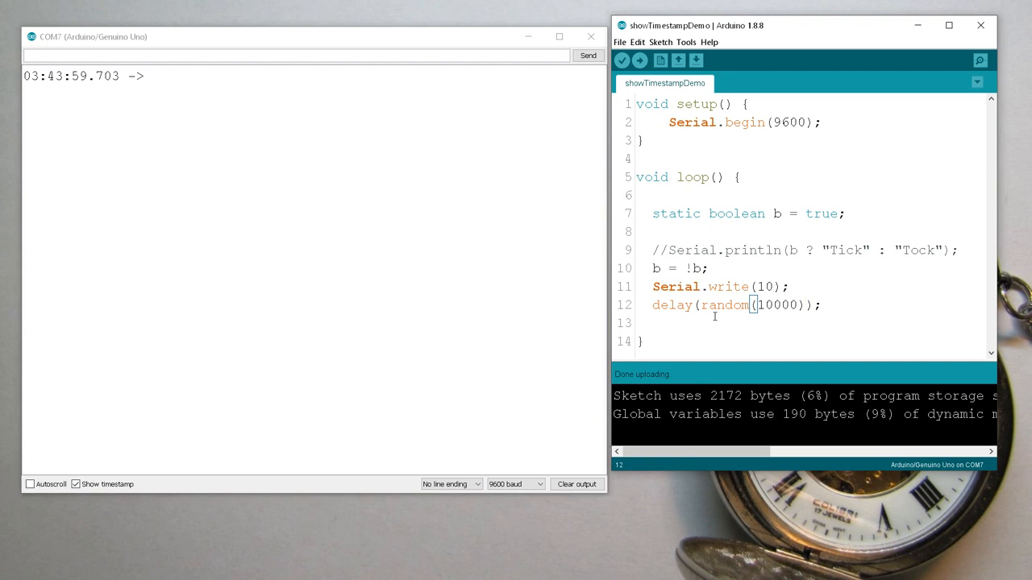
{"action": "mouse_move", "coordinate": [429, 239]}
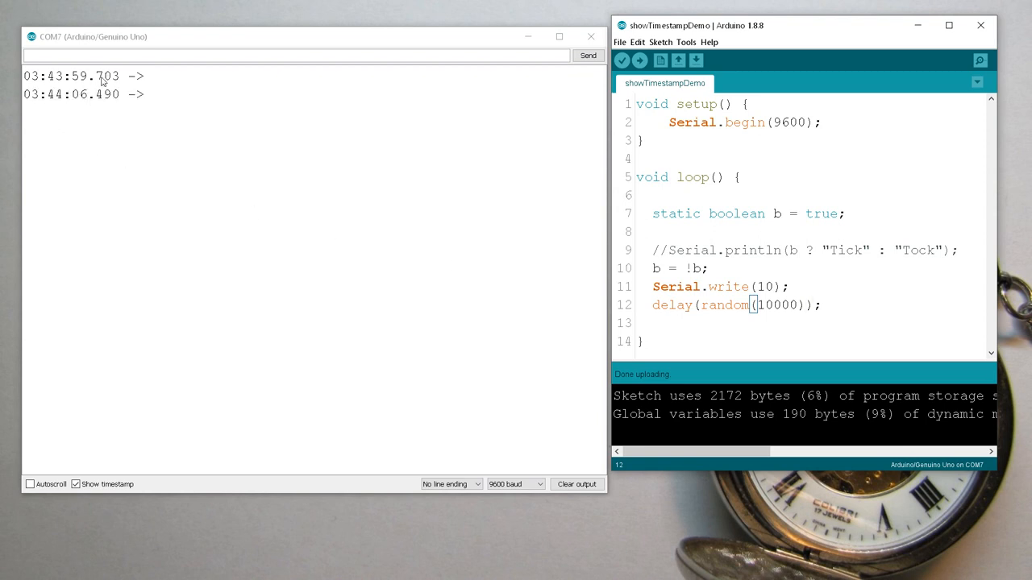
{"action": "mouse_move", "coordinate": [78, 119]}
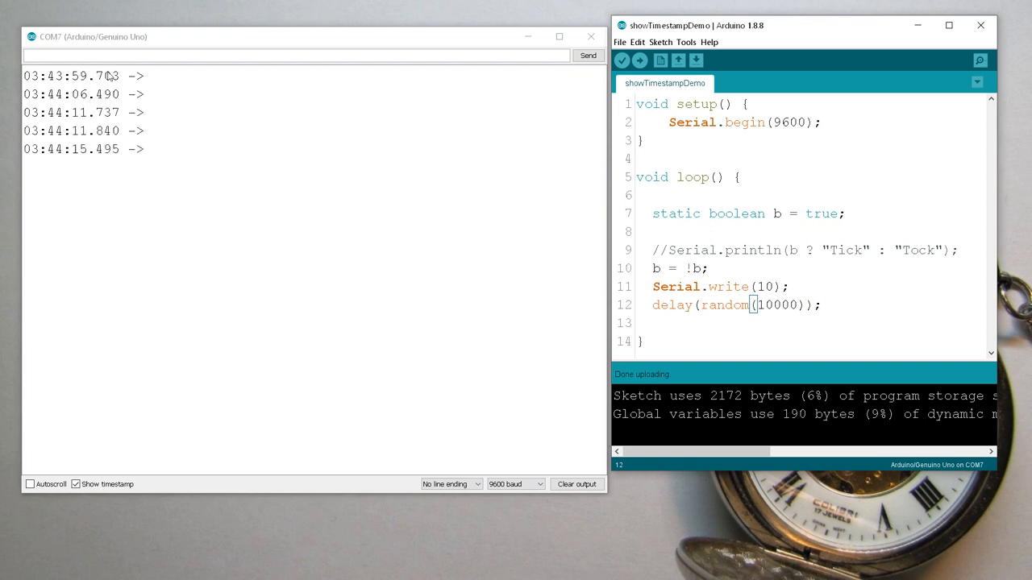
{"action": "mouse_move", "coordinate": [100, 165]}
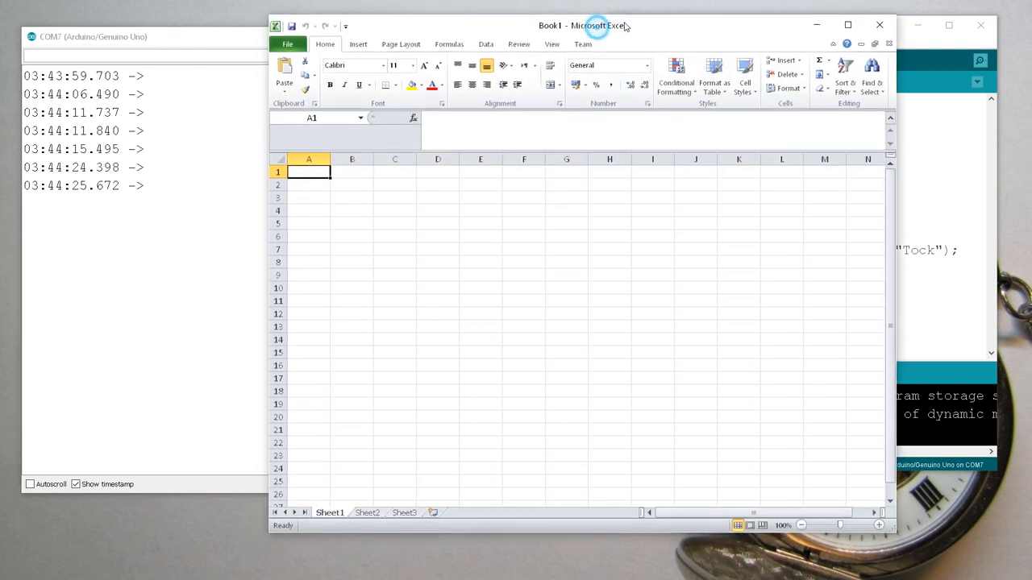
{"action": "left_click_drag", "start_coordinate": [597, 26], "coordinate": [662, 26]}
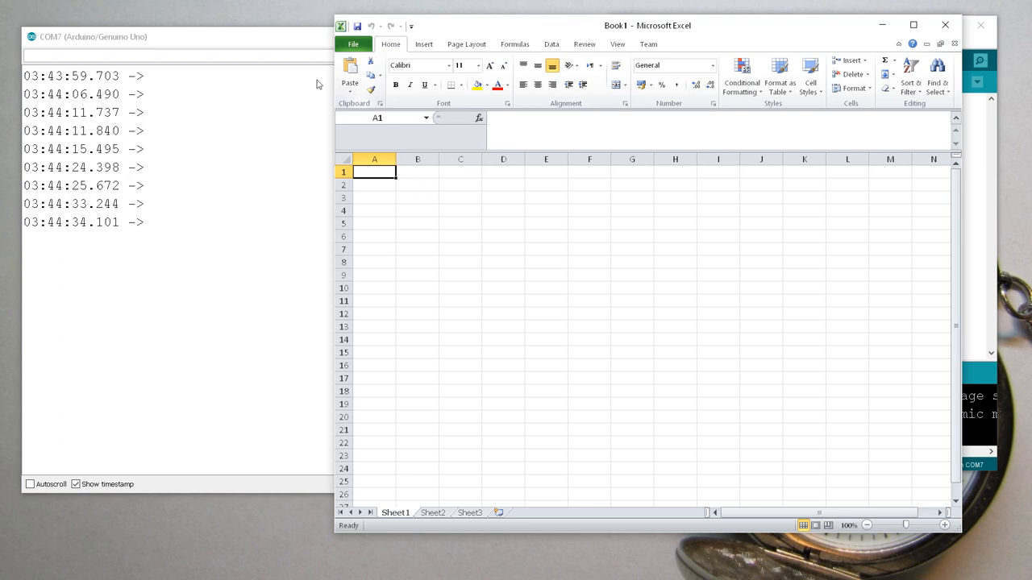
{"action": "mouse_move", "coordinate": [228, 49]}
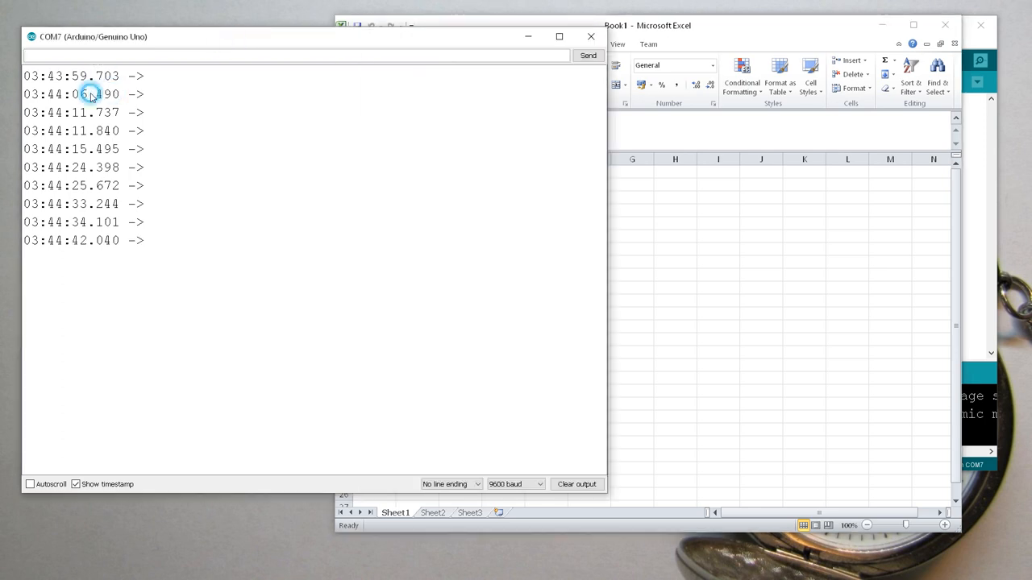
Step: Copy timestamp 03:44:06.490 from the monitor into cell A1 and the earlier one into B1
{"action": "double_click", "coordinate": [88, 95]}
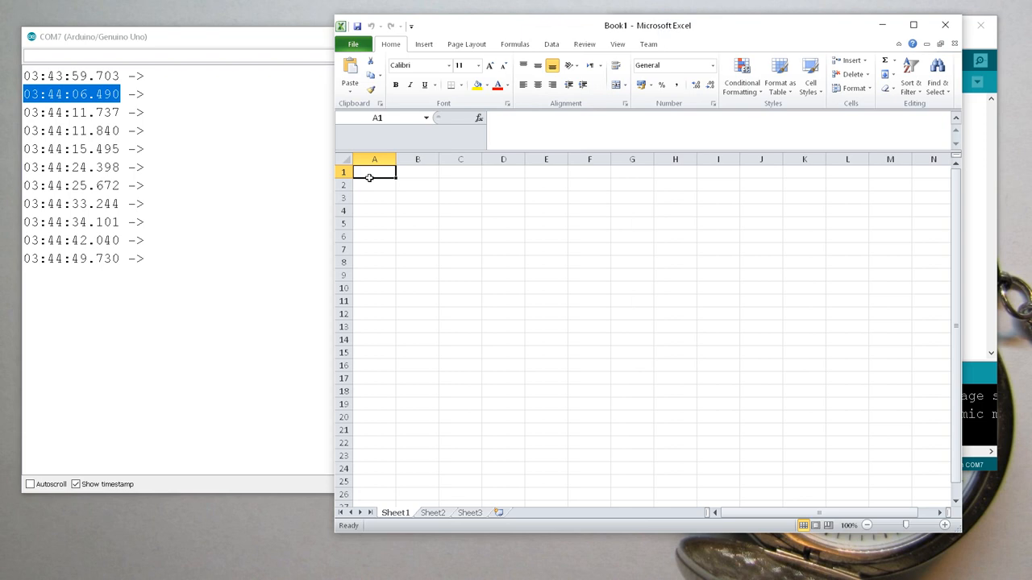
{"action": "left_click", "coordinate": [121, 35]}
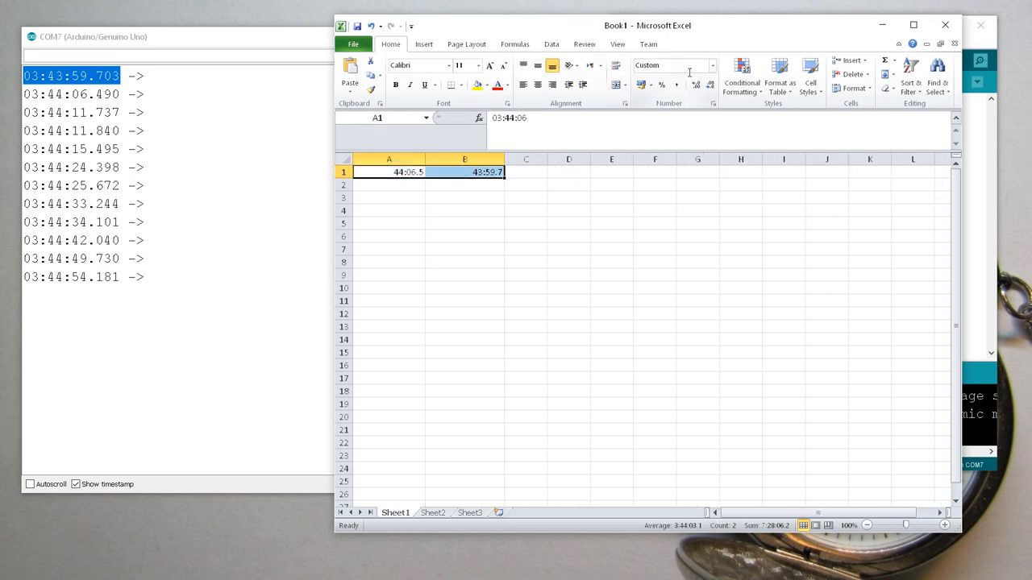
{"action": "left_click", "coordinate": [709, 65]}
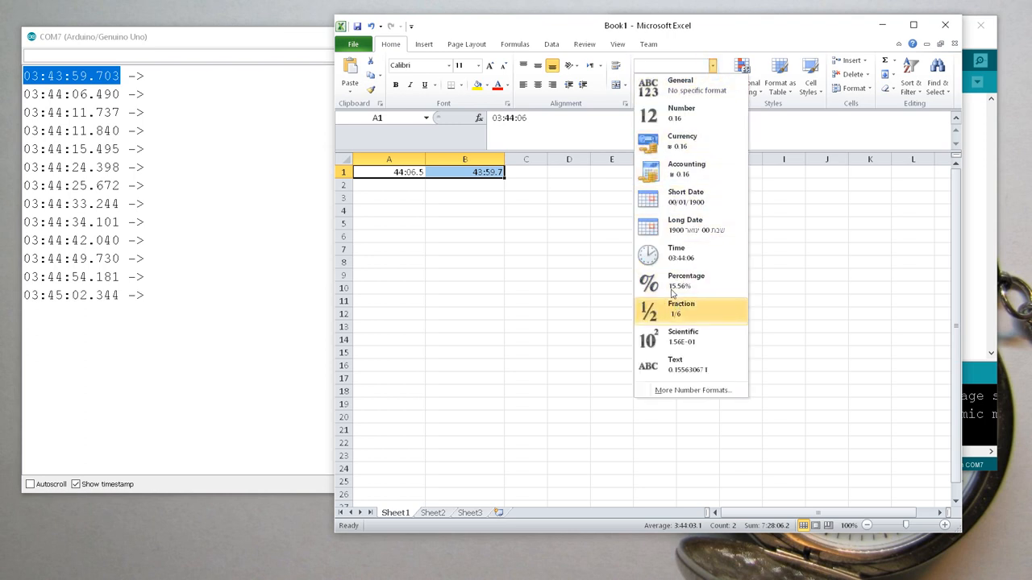
Step: Give A1:B1 the custom format hh:mm:ss.000 so both timestamps show milliseconds
{"action": "left_click", "coordinate": [676, 251]}
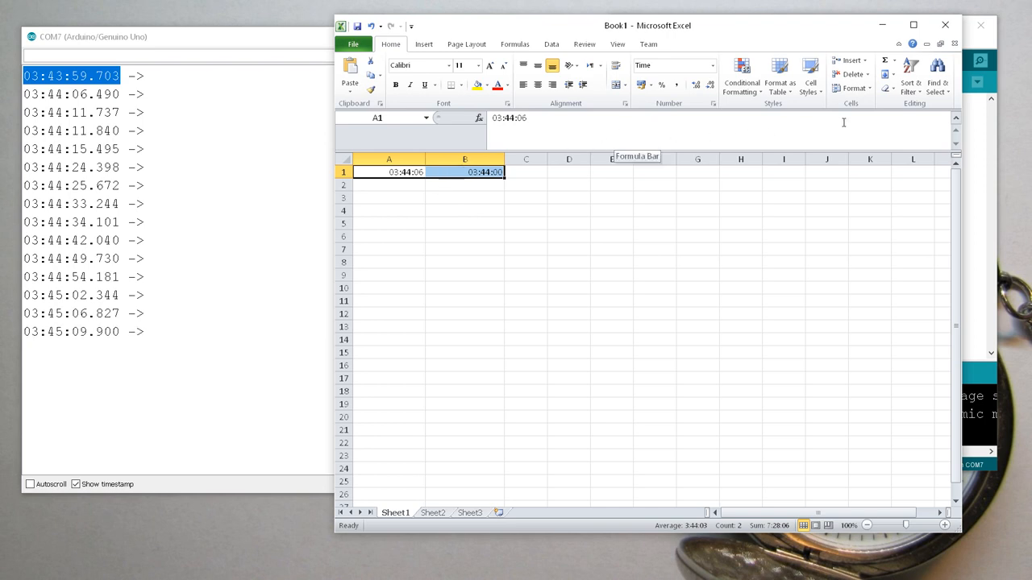
{"action": "left_click", "coordinate": [855, 88]}
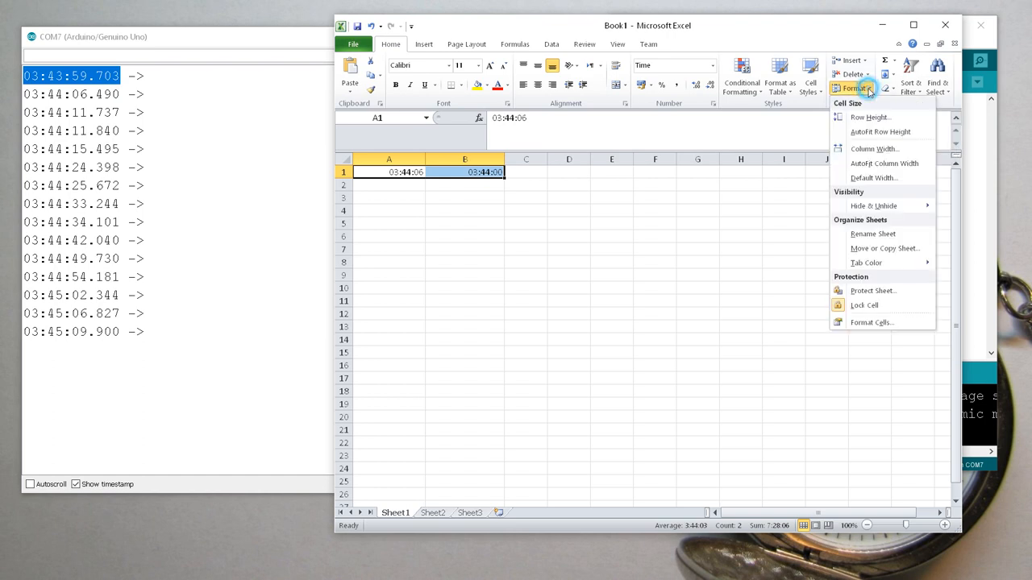
{"action": "left_click", "coordinate": [871, 323]}
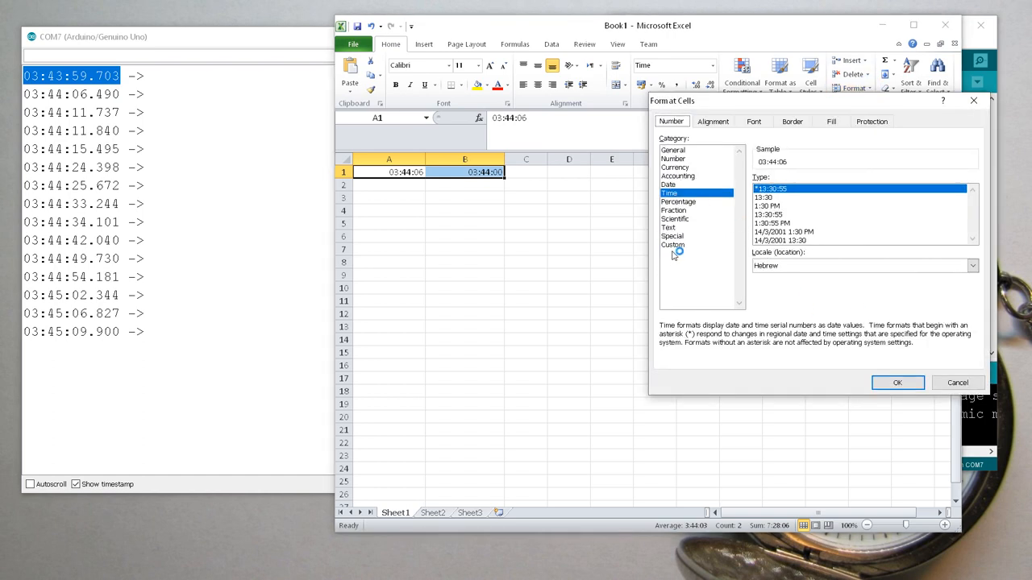
{"action": "left_click", "coordinate": [674, 245]}
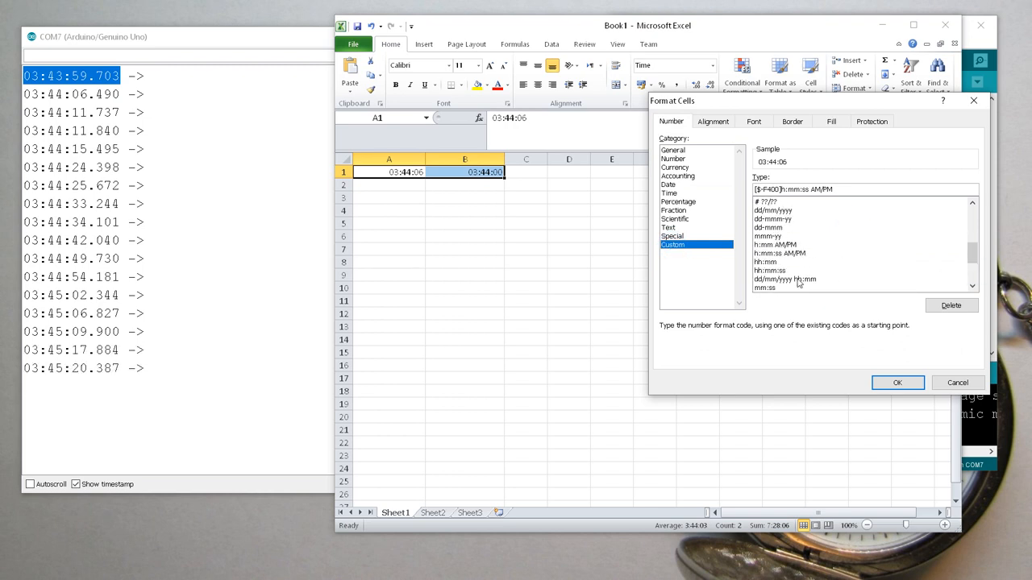
{"action": "left_click", "coordinate": [769, 271]}
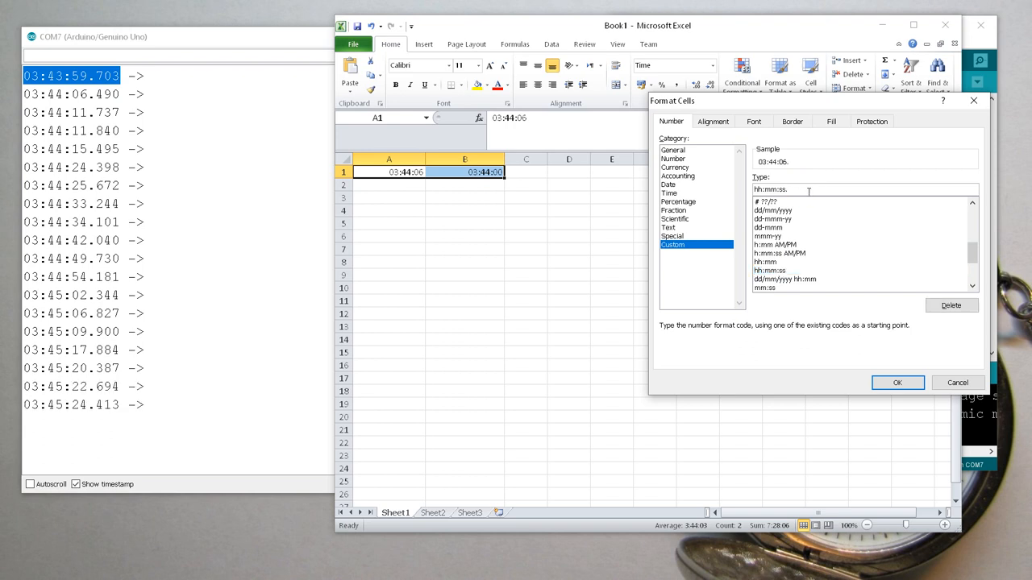
{"action": "type", "text": "000"}
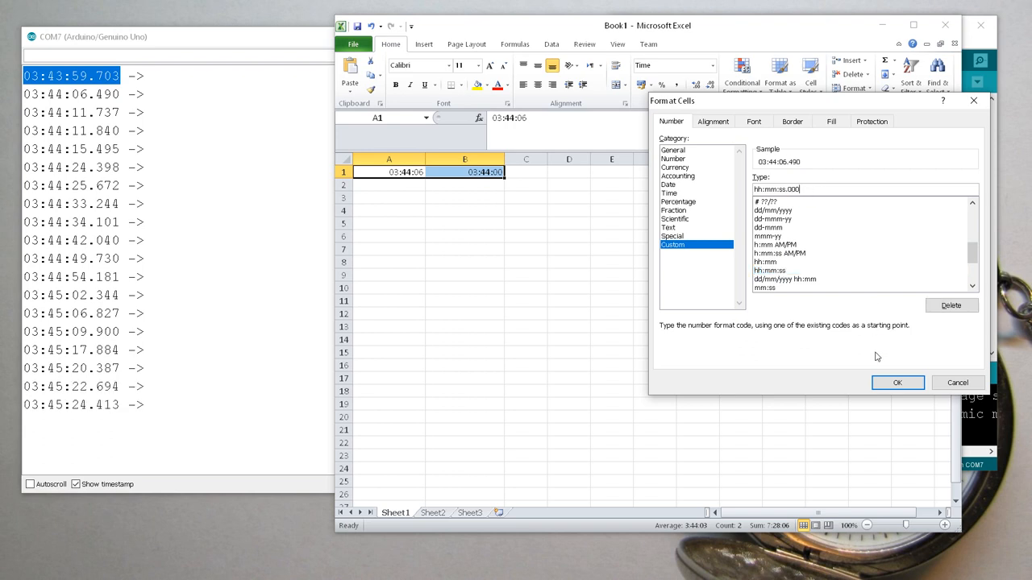
{"action": "left_click", "coordinate": [897, 382]}
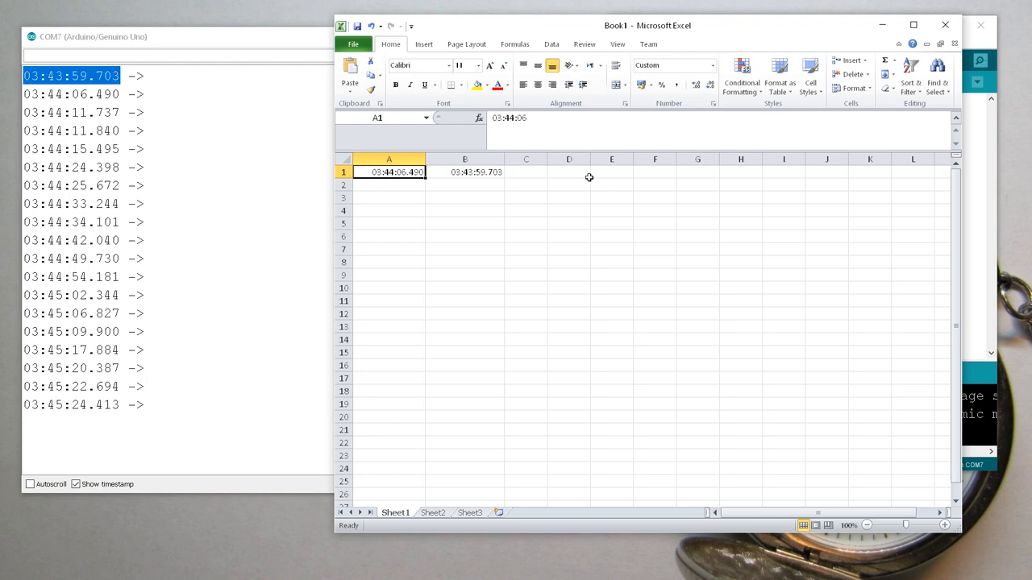
Step: Enter =A1-B1 in D1 as a Number with extra decimals, giving day fraction 0.0000785324
{"action": "left_click", "coordinate": [567, 171]}
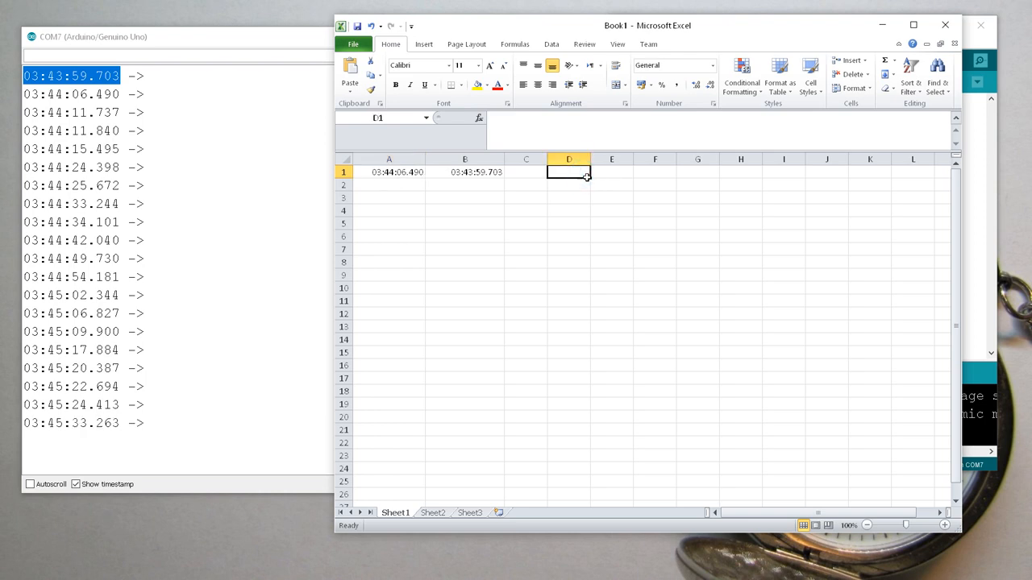
{"action": "left_click", "coordinate": [390, 171]}
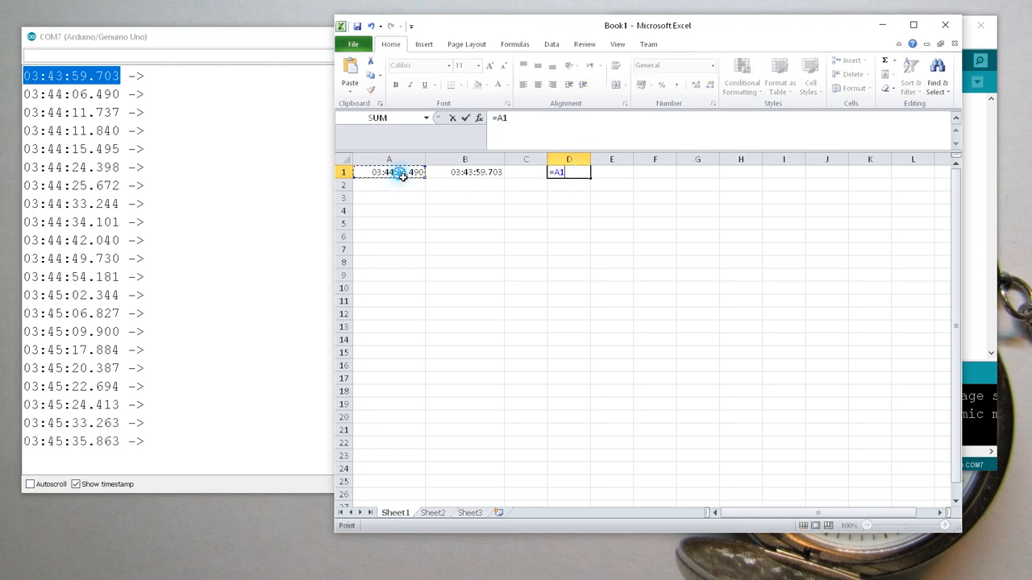
{"action": "left_click", "coordinate": [451, 170]}
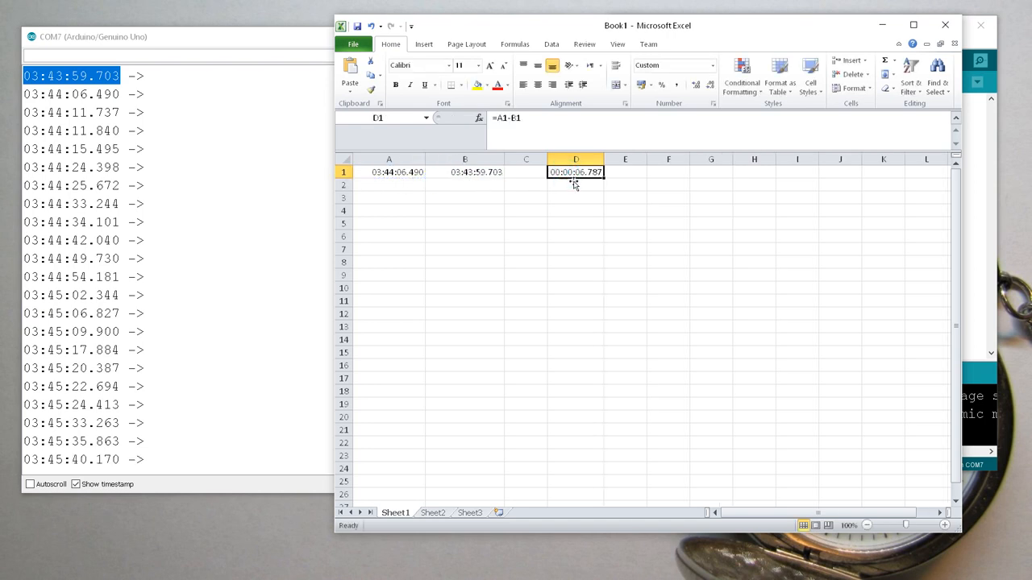
{"action": "mouse_move", "coordinate": [590, 187]}
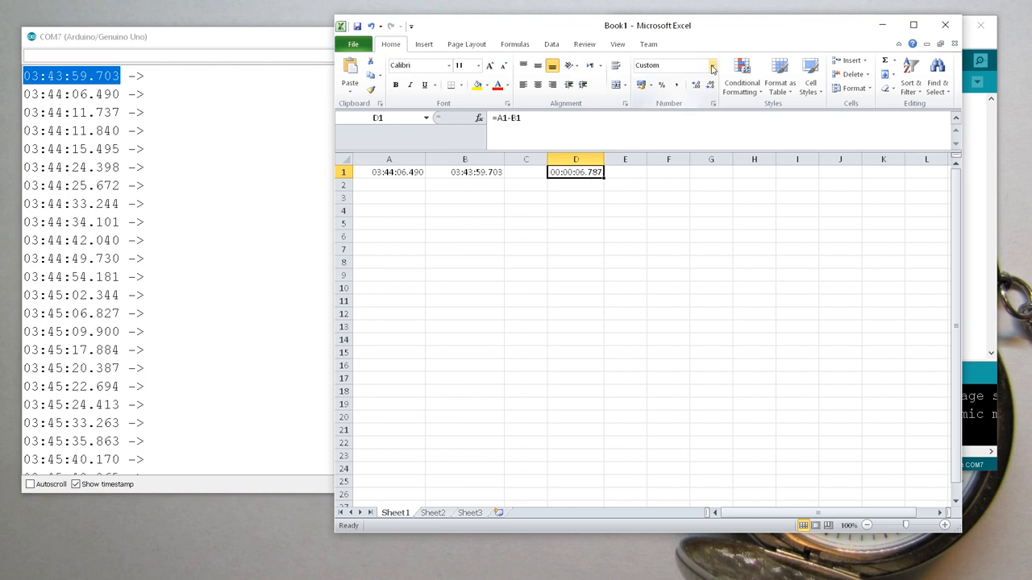
{"action": "left_click", "coordinate": [711, 64]}
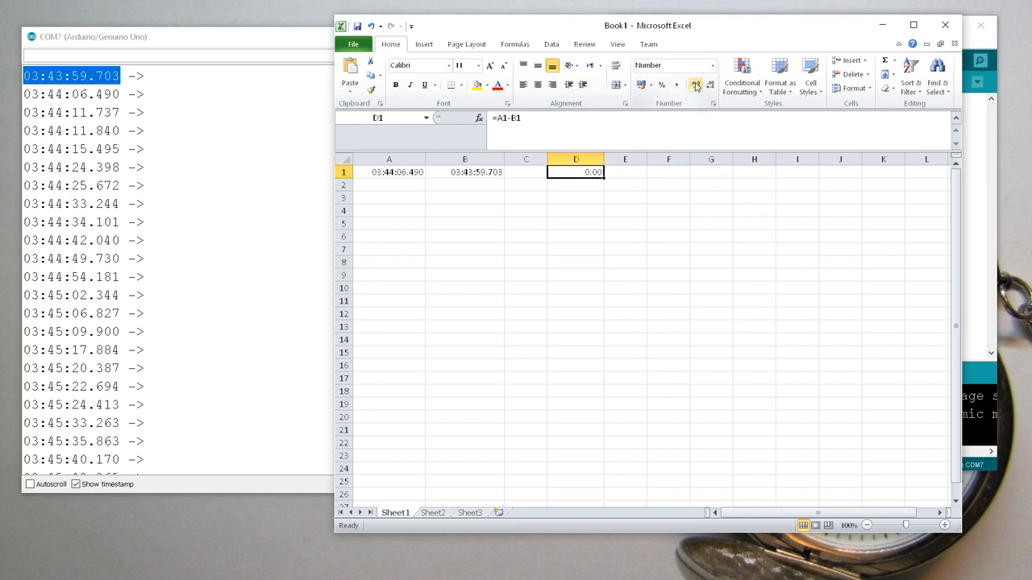
{"action": "left_click", "coordinate": [694, 85]}
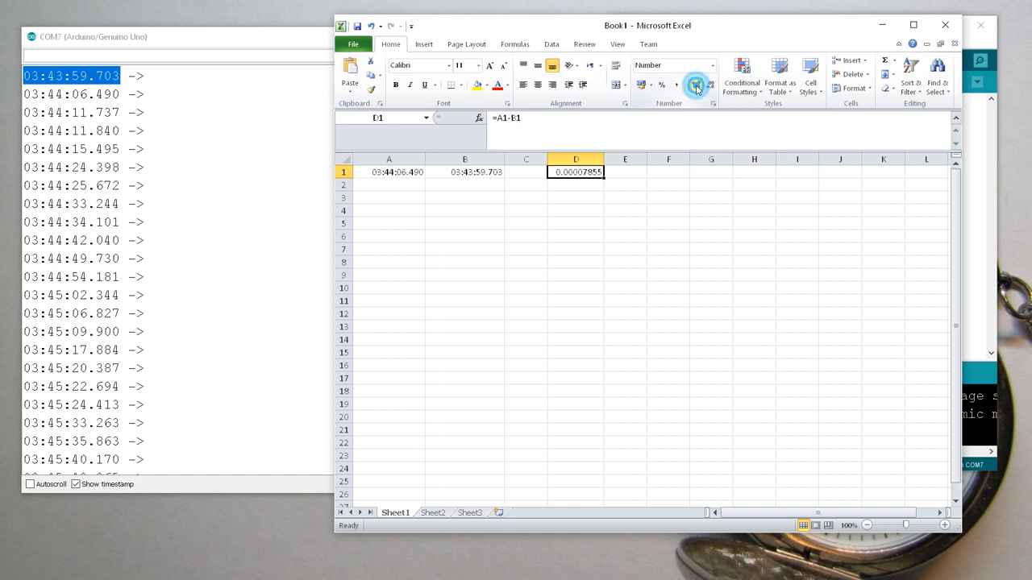
{"action": "left_click", "coordinate": [696, 84]}
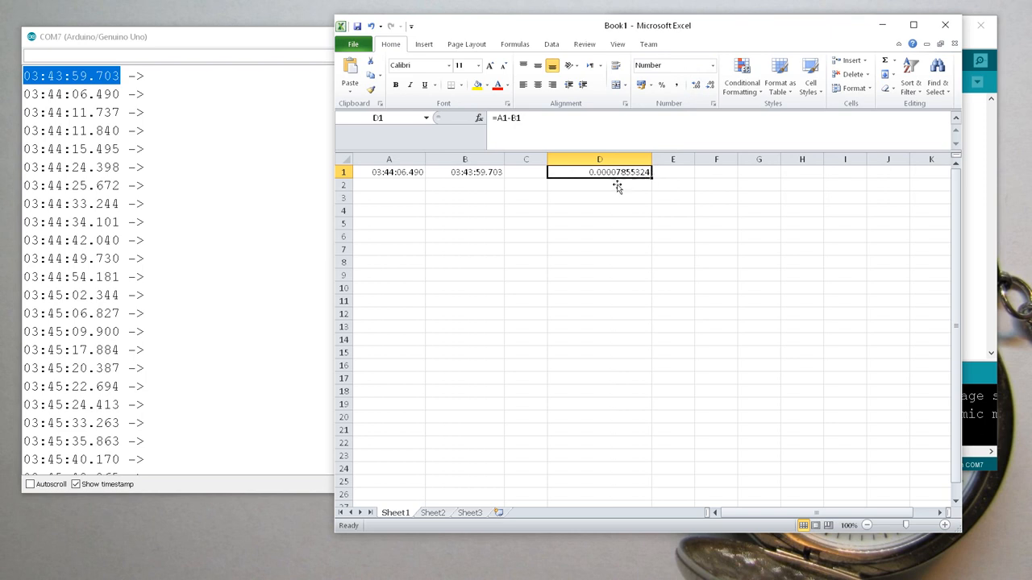
{"action": "mouse_move", "coordinate": [610, 187]}
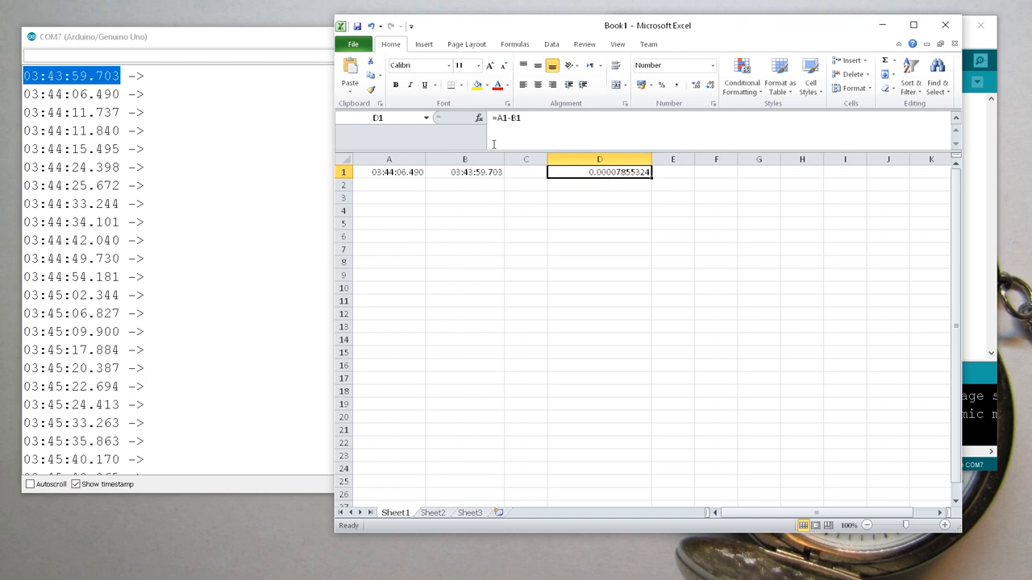
Step: Change D1 to =(A1-B1)*86400*1000 giving 6787 ms, and paste the serial timestamps into column A
{"action": "double_click", "coordinate": [600, 171]}
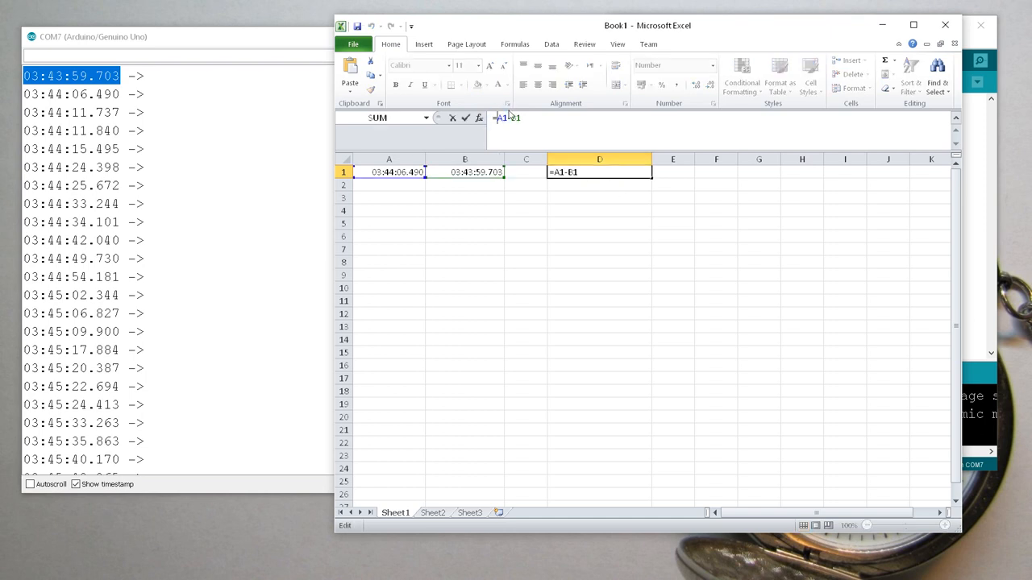
{"action": "type", "text": "(A1-B1)"}
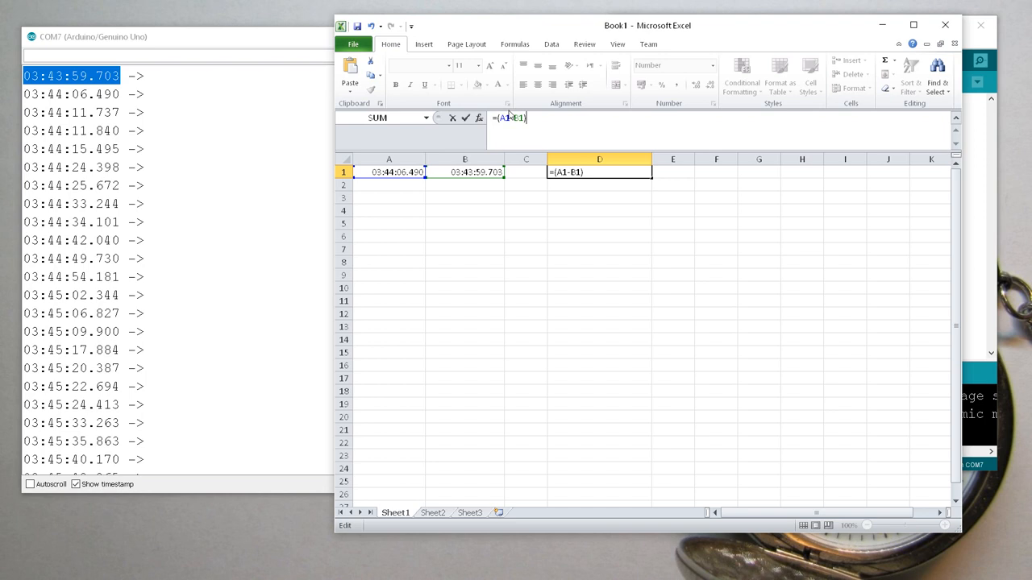
{"action": "type", "text": "*86400"}
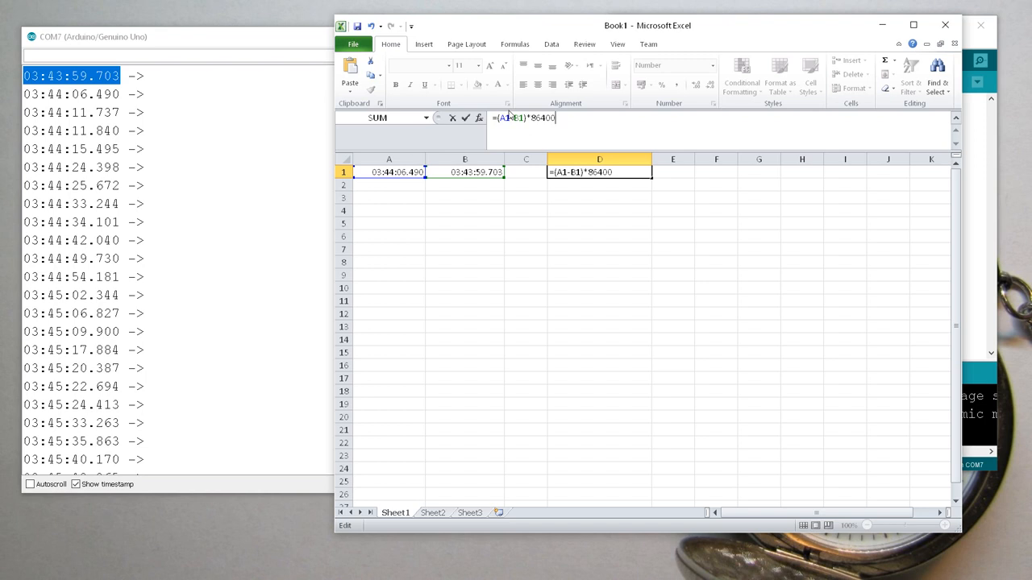
{"action": "type", "text": "*"}
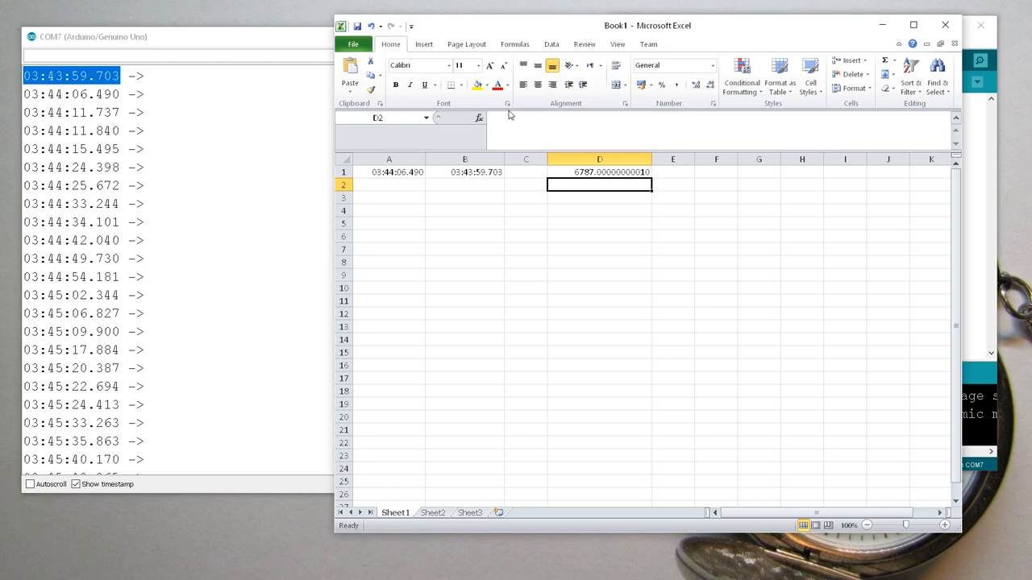
{"action": "left_click", "coordinate": [600, 171]}
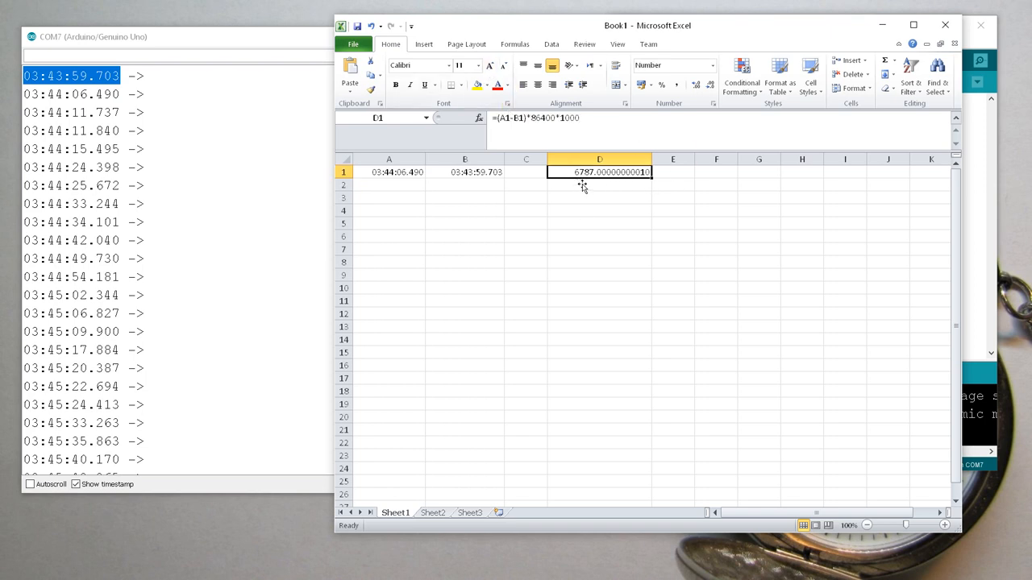
{"action": "mouse_move", "coordinate": [597, 175]}
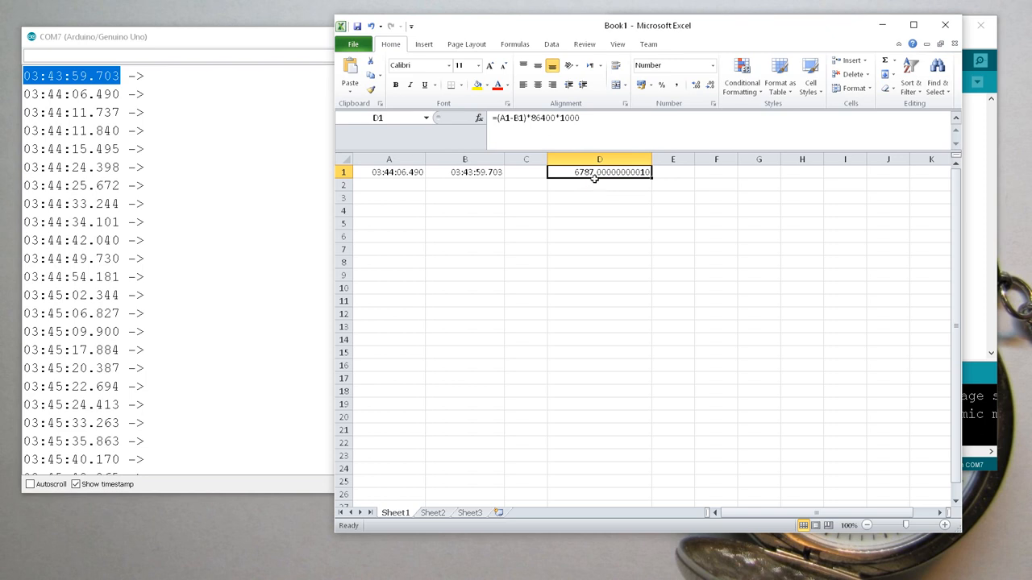
{"action": "left_click", "coordinate": [524, 185]}
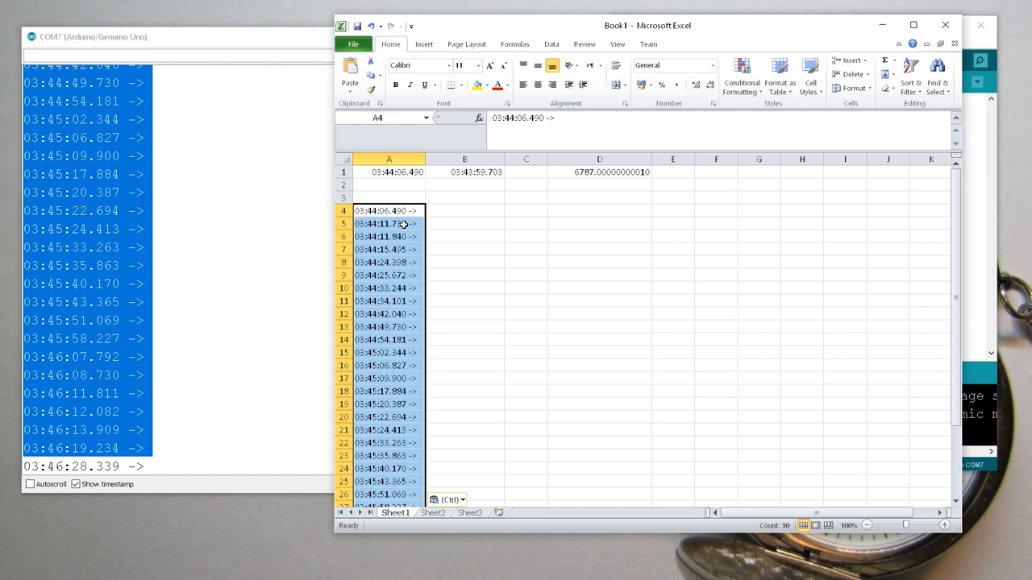
{"action": "scroll", "scroll_direction": "down", "scroll_amount": 3}
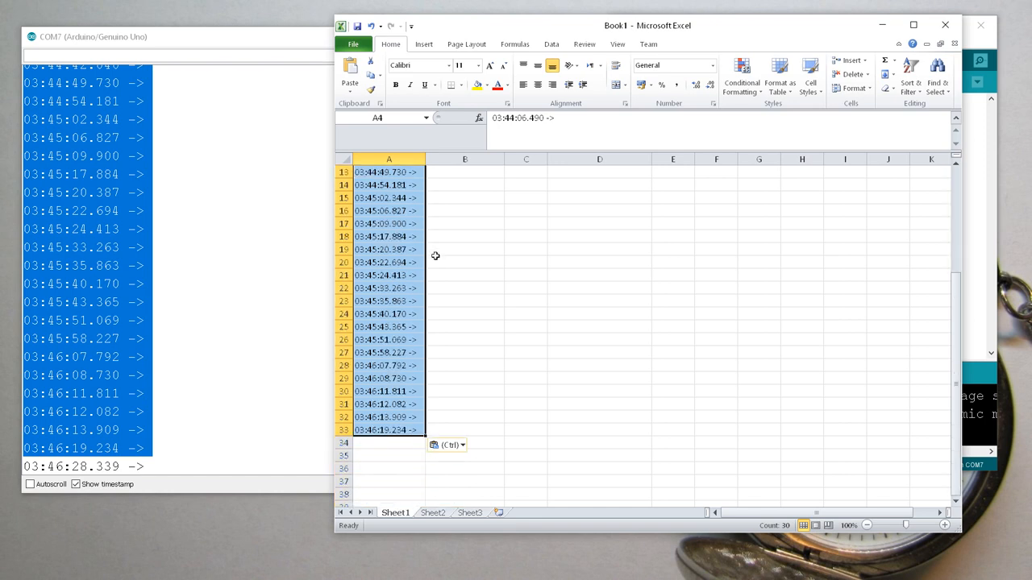
{"action": "left_click", "coordinate": [388, 261]}
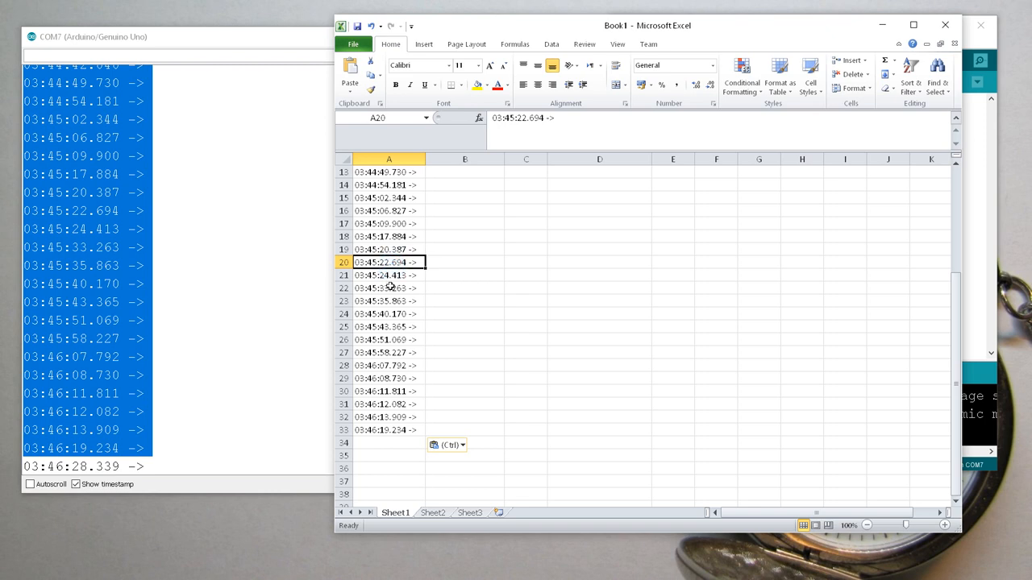
{"action": "left_click", "coordinate": [384, 274]}
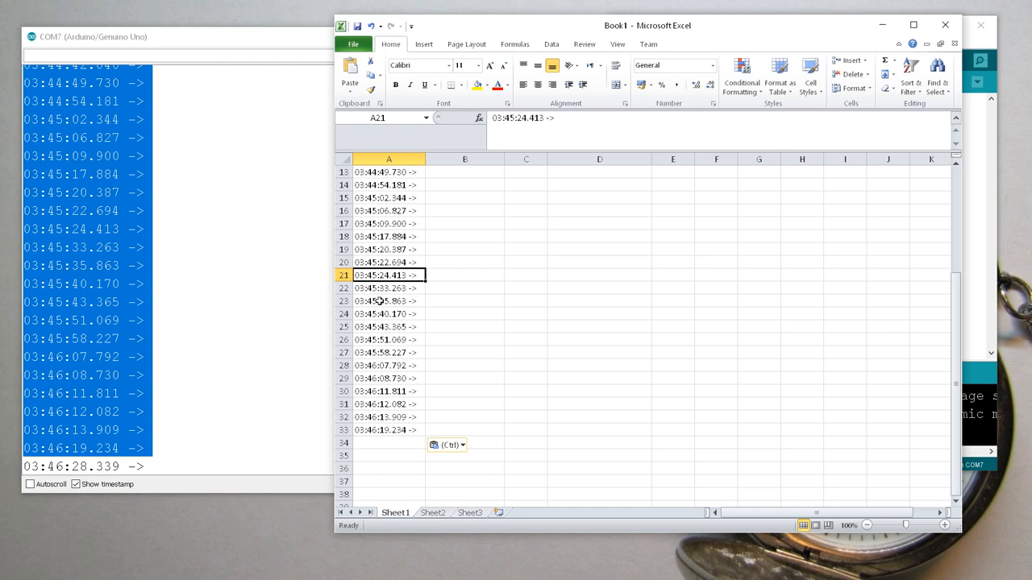
{"action": "left_click", "coordinate": [377, 302]}
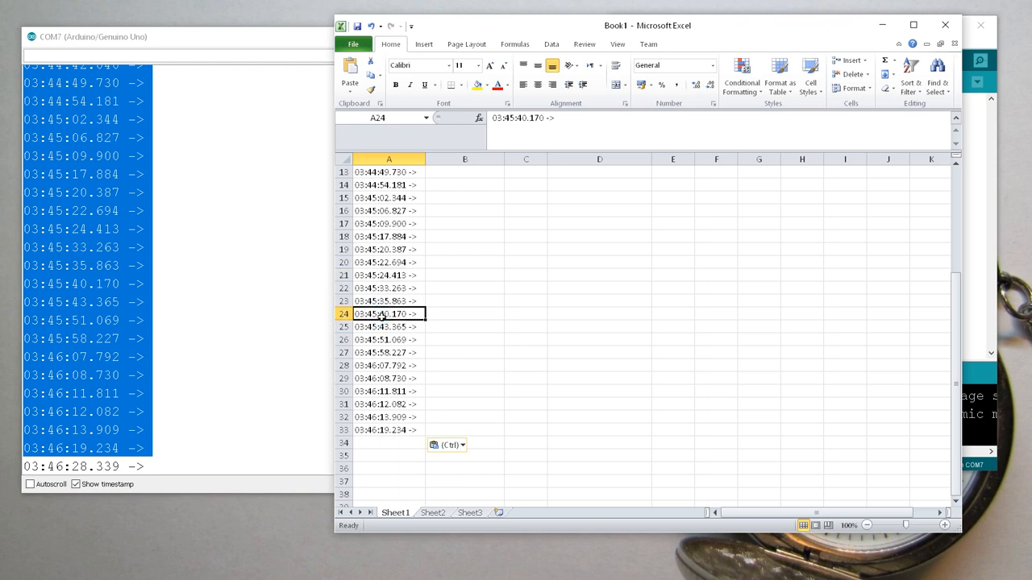
{"action": "mouse_move", "coordinate": [877, 24]}
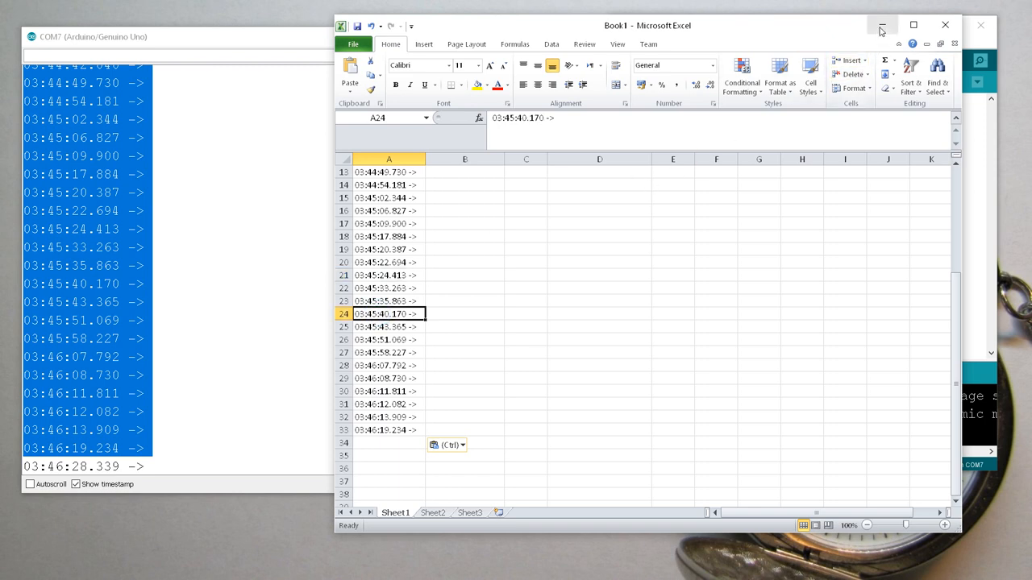
Step: Minimize Excel and turn Autoscroll back on in the Serial Monitor
{"action": "left_click", "coordinate": [876, 26]}
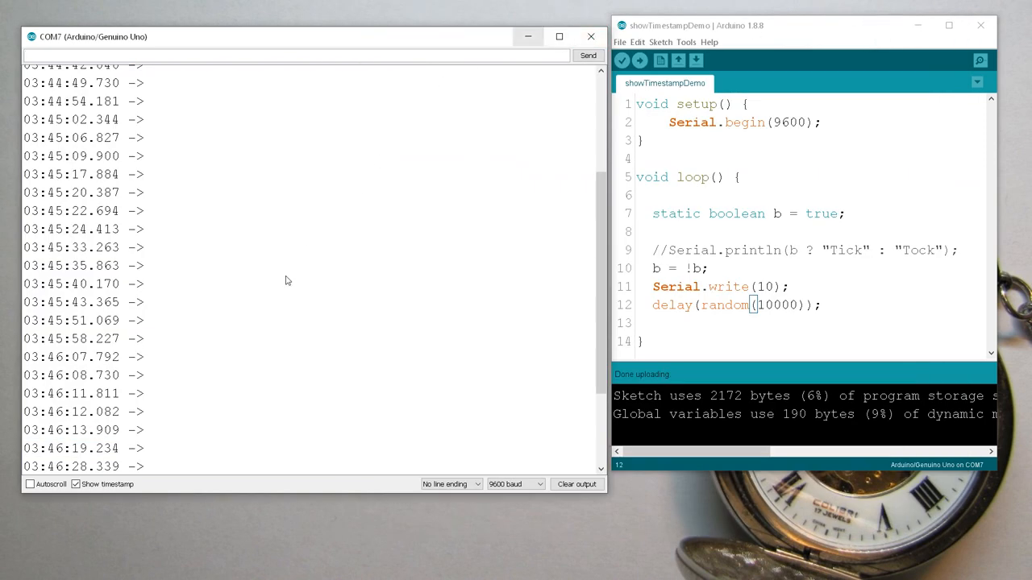
{"action": "mouse_move", "coordinate": [316, 277]}
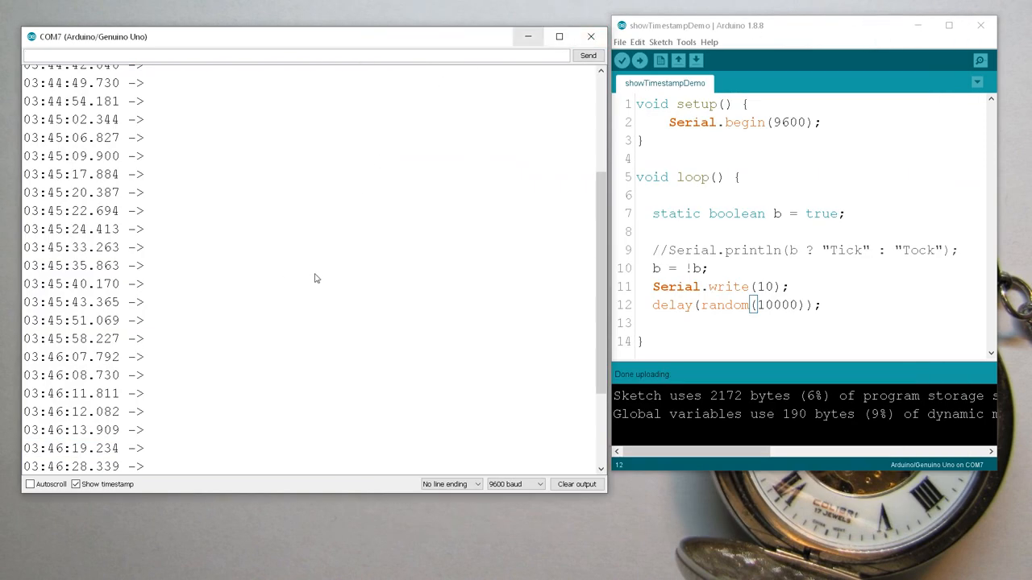
{"action": "mouse_move", "coordinate": [277, 342]}
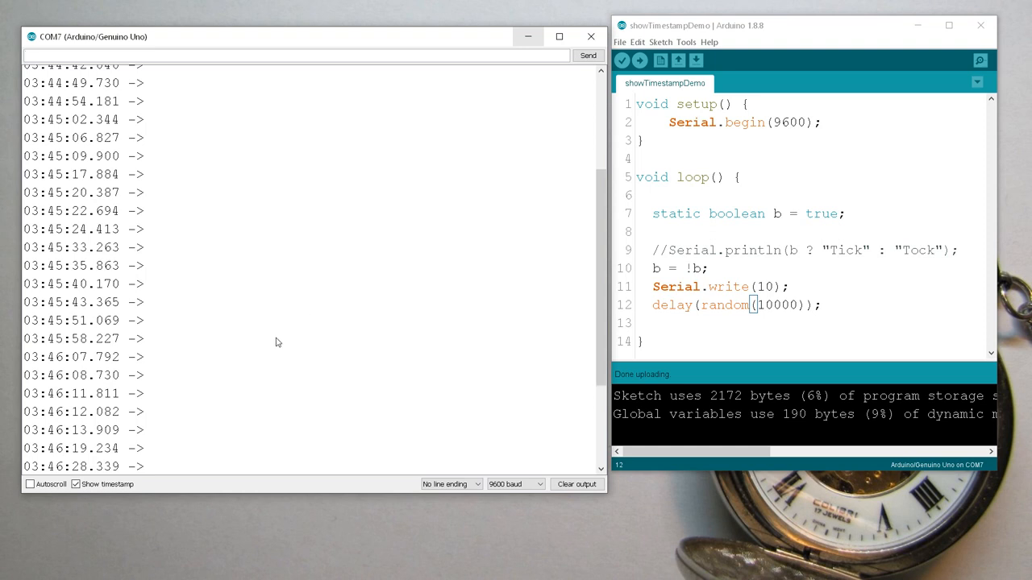
{"action": "left_click", "coordinate": [31, 485]}
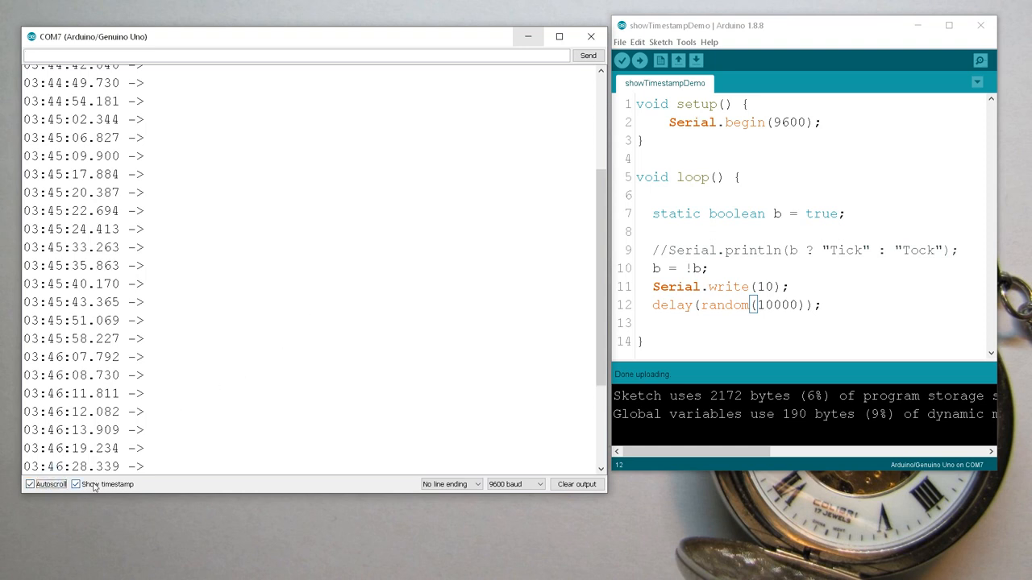